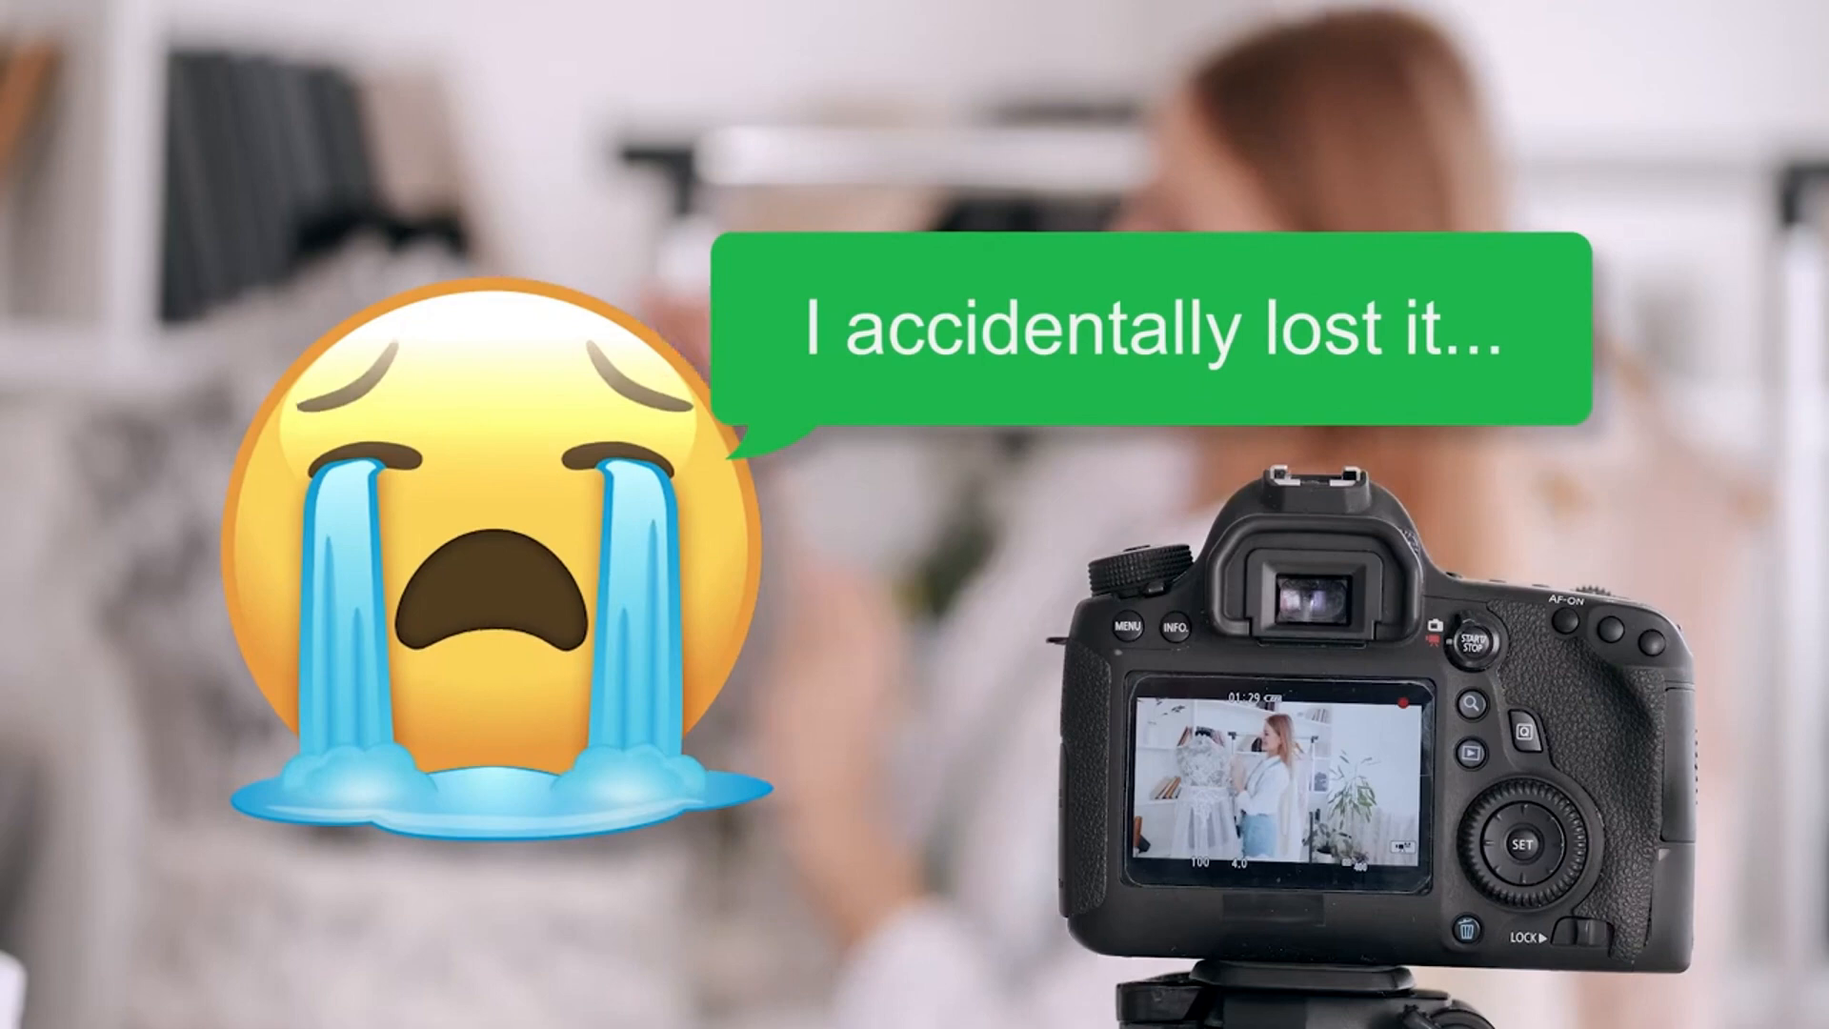
# Search for cmd and launch Command Prompt as administrator.
pyautogui.write('cmd')
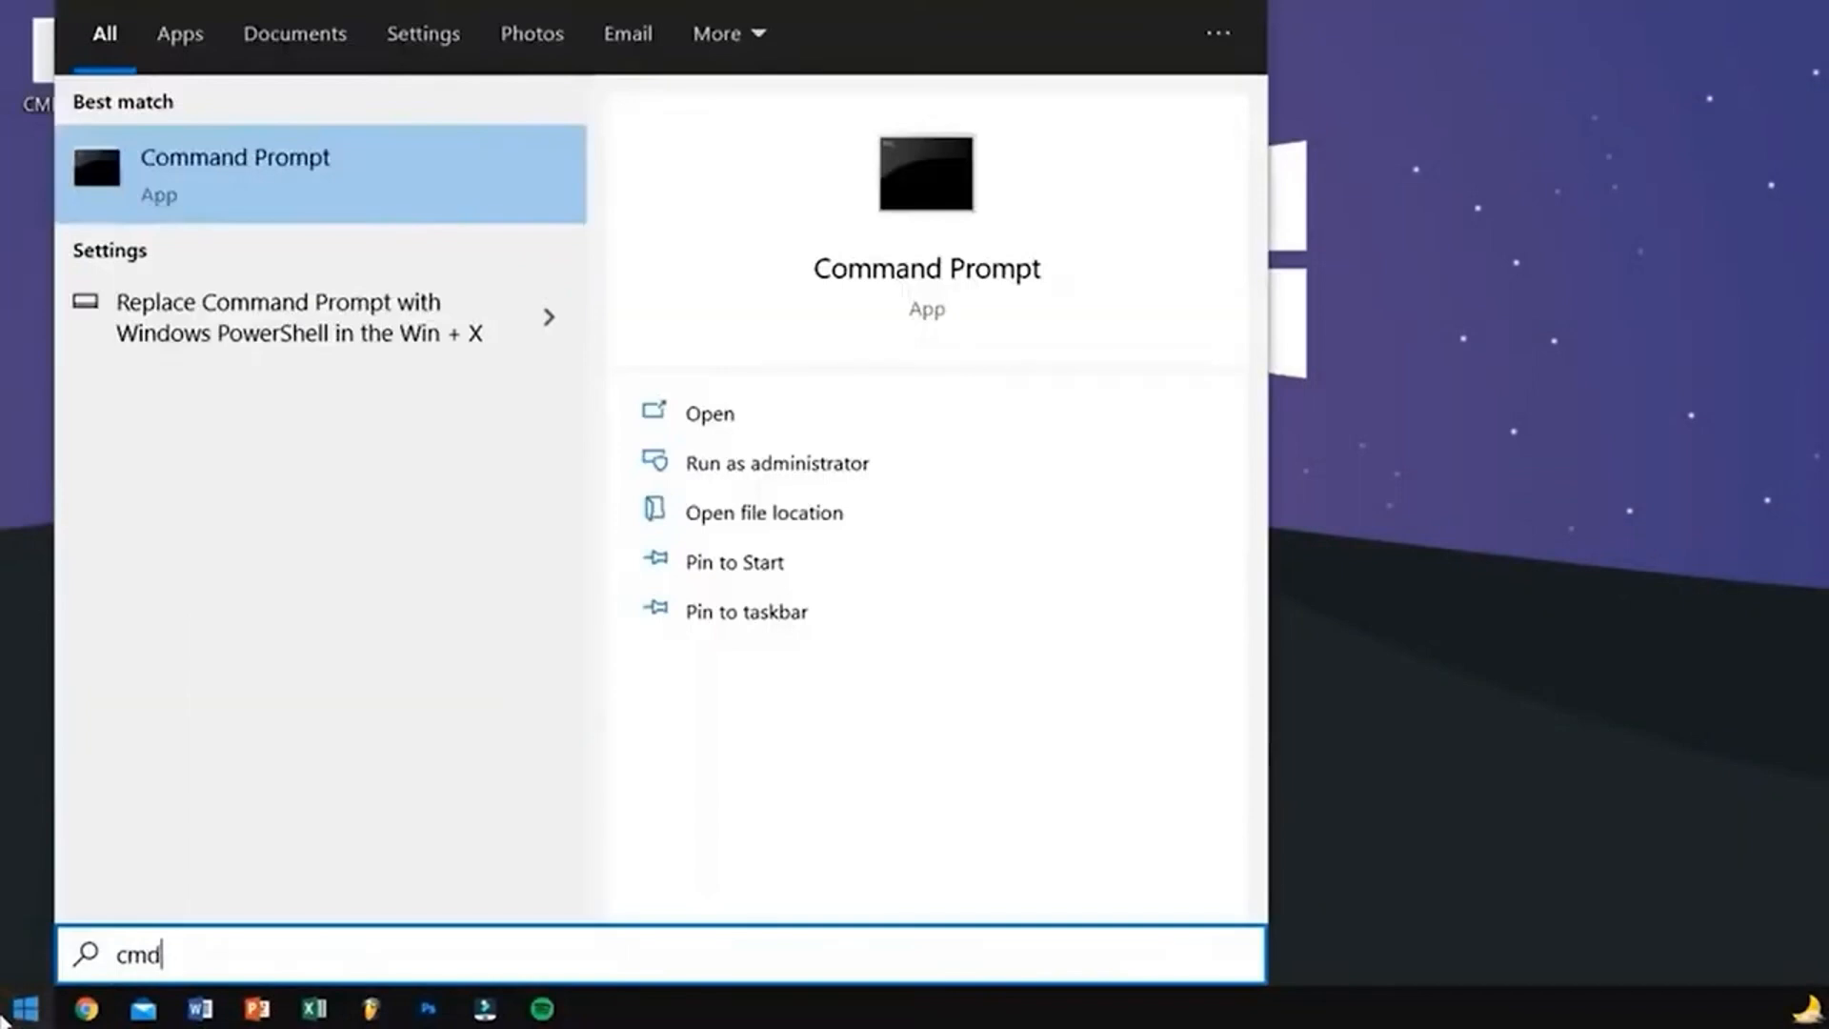
pyautogui.moveTo(297, 186)
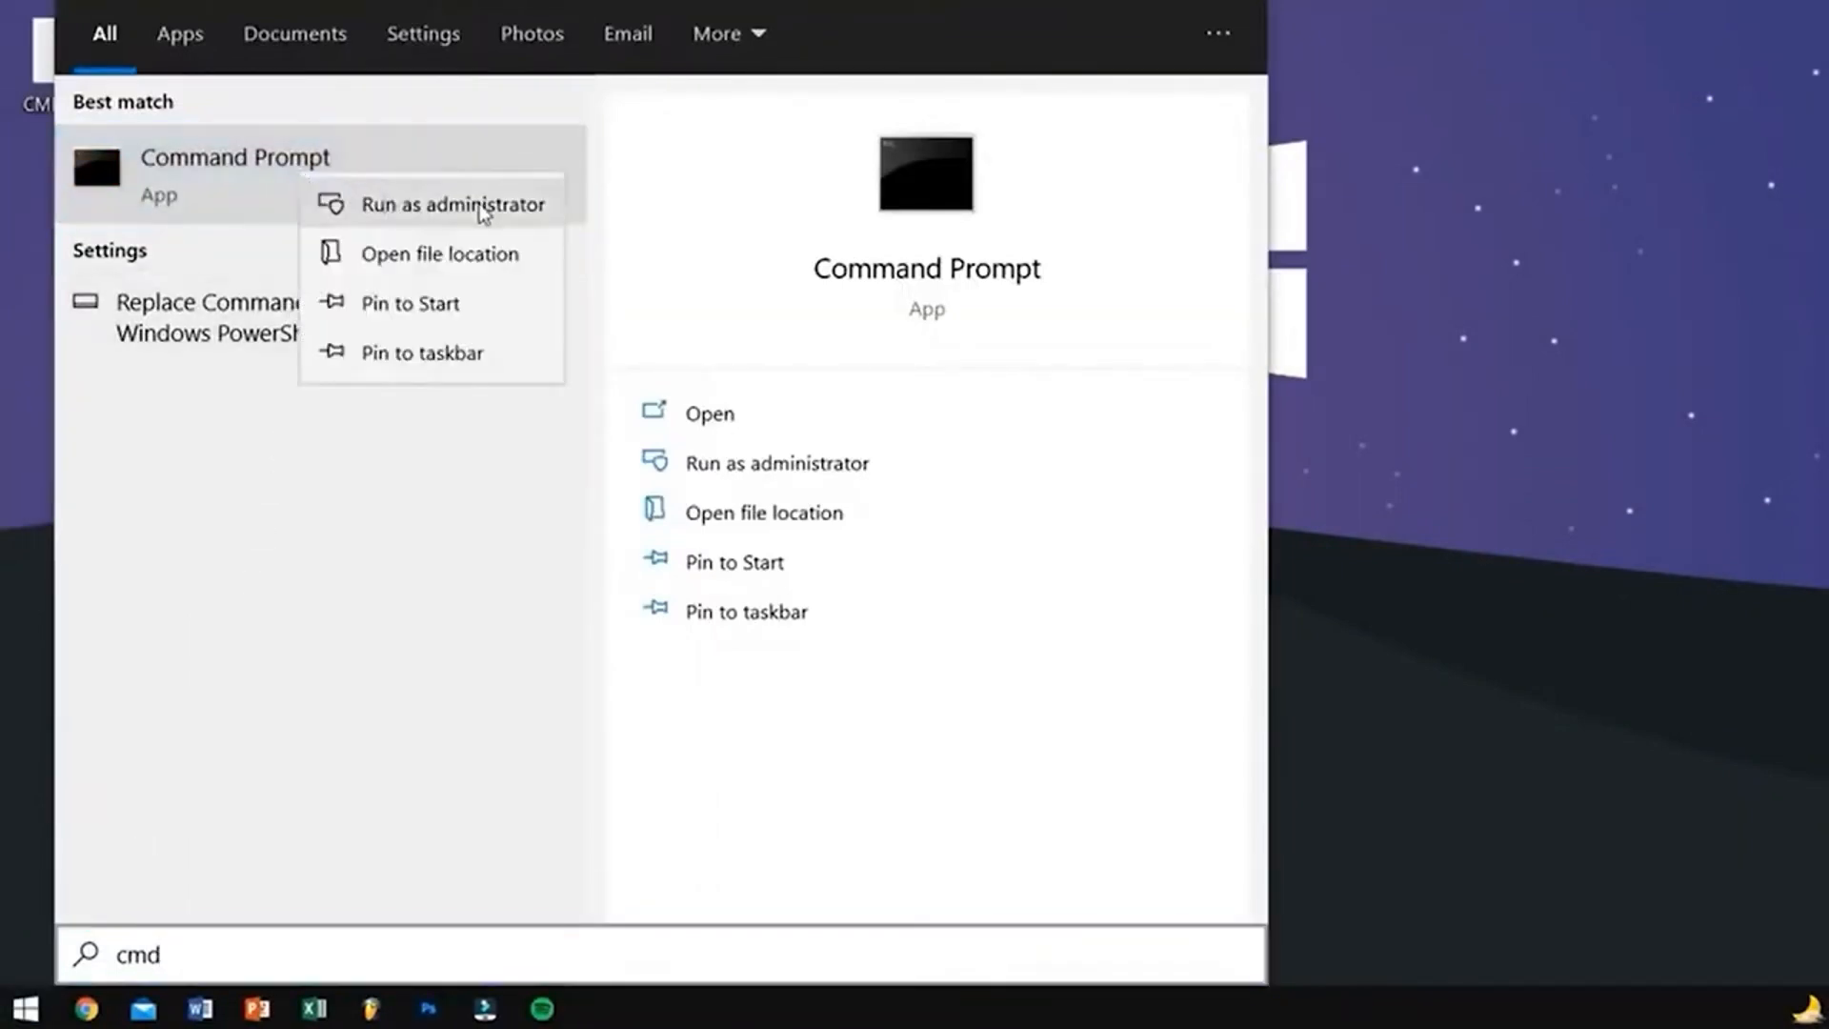
pyautogui.click(451, 202)
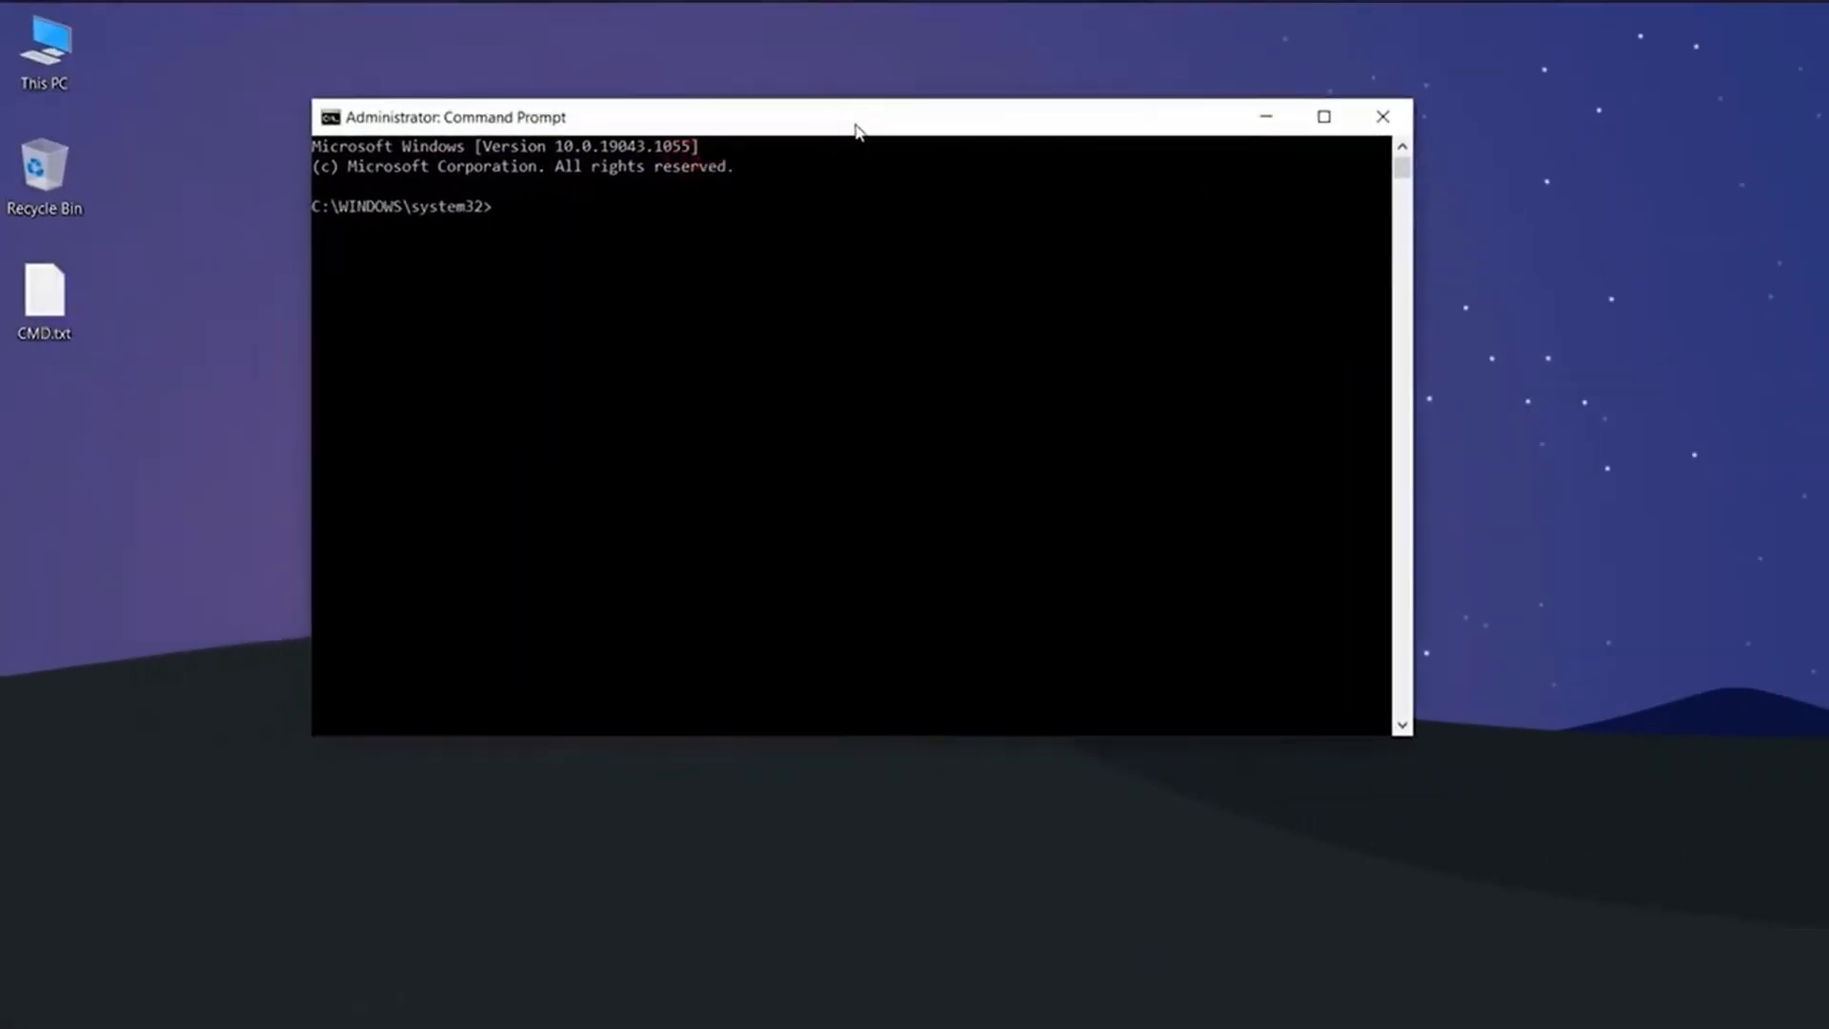
# Open the CMD.txt notes and run chkdsk E: /f on the SD card drive.
pyautogui.click(48, 295)
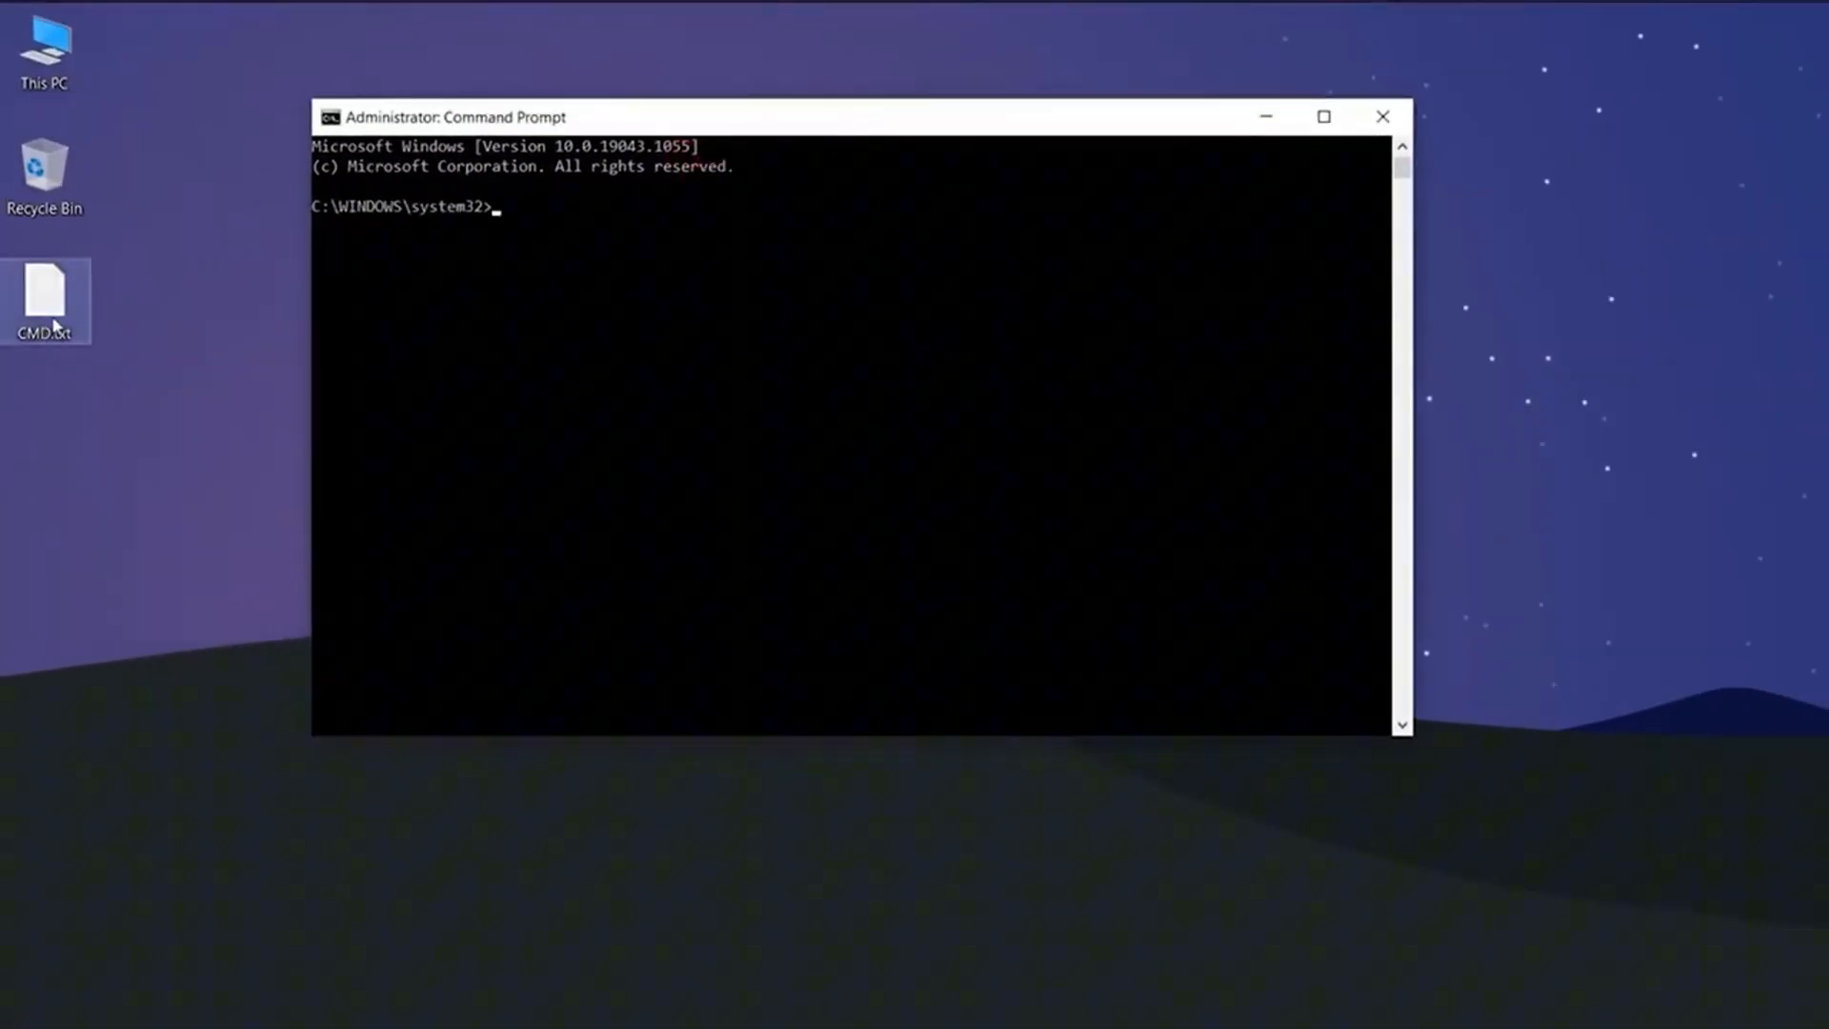
pyautogui.doubleClick(45, 289)
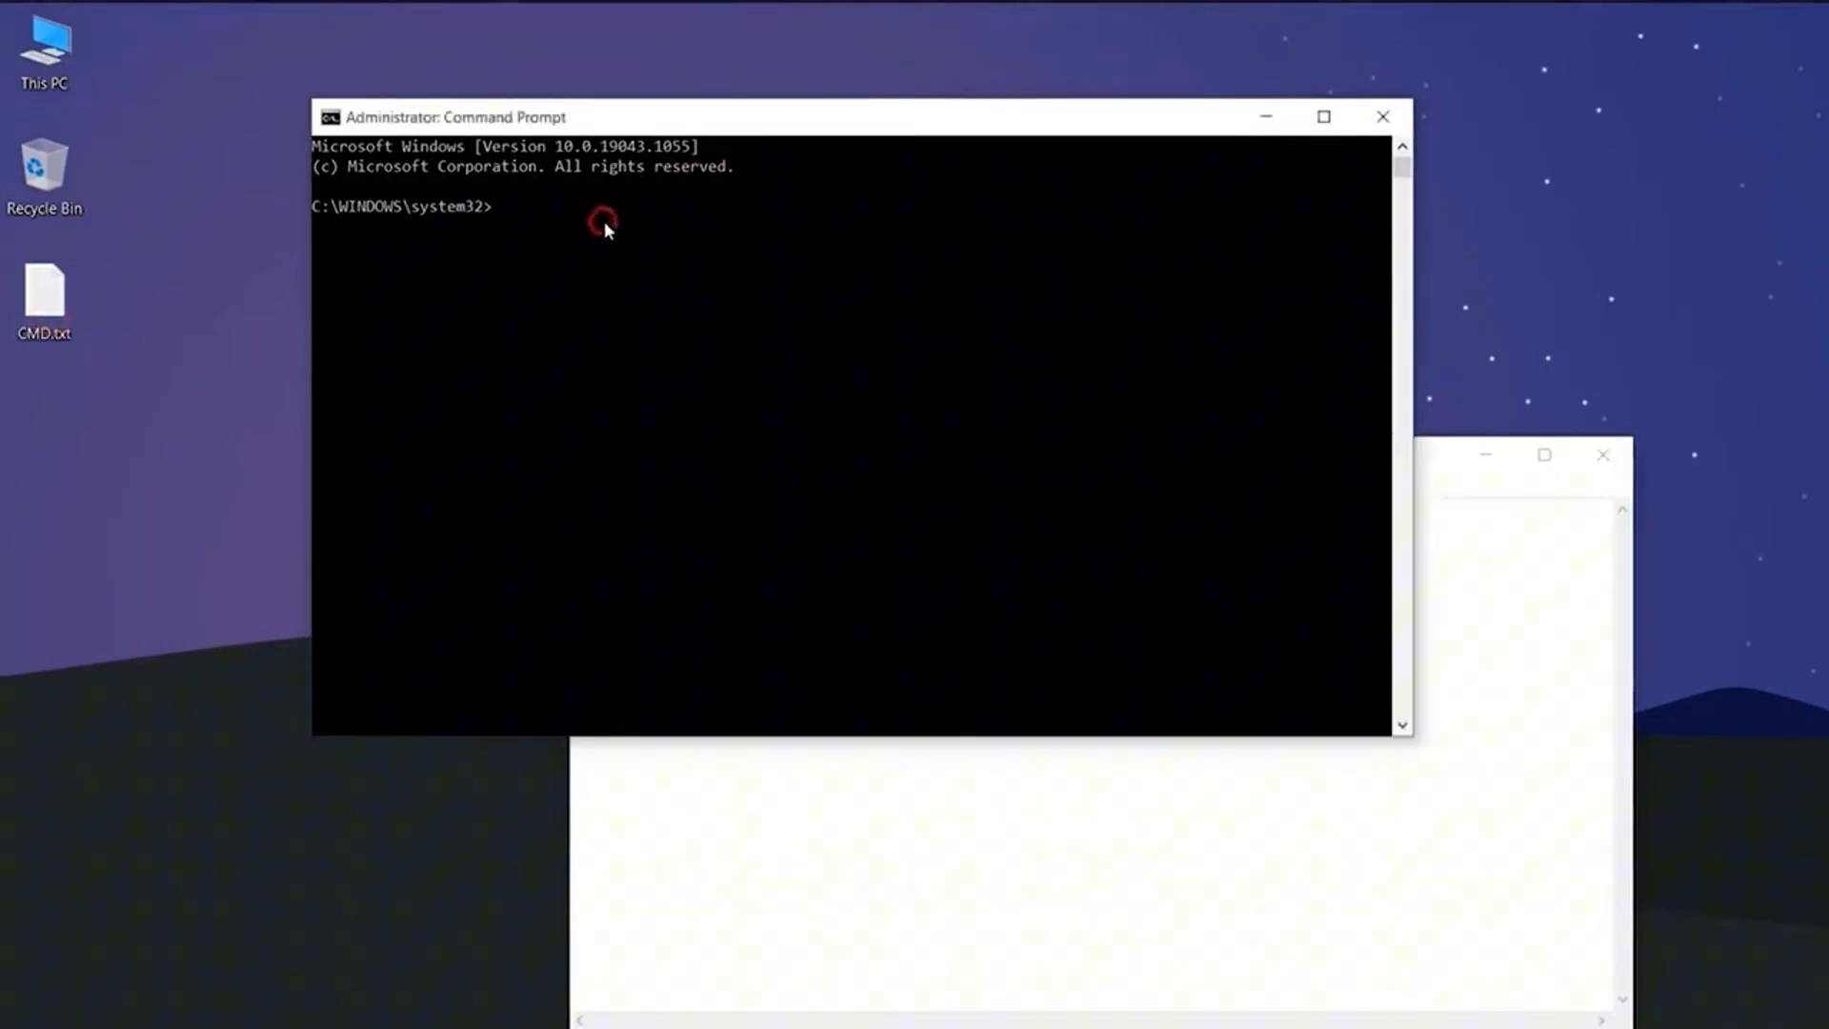
pyautogui.write('chkdsk E: /f')
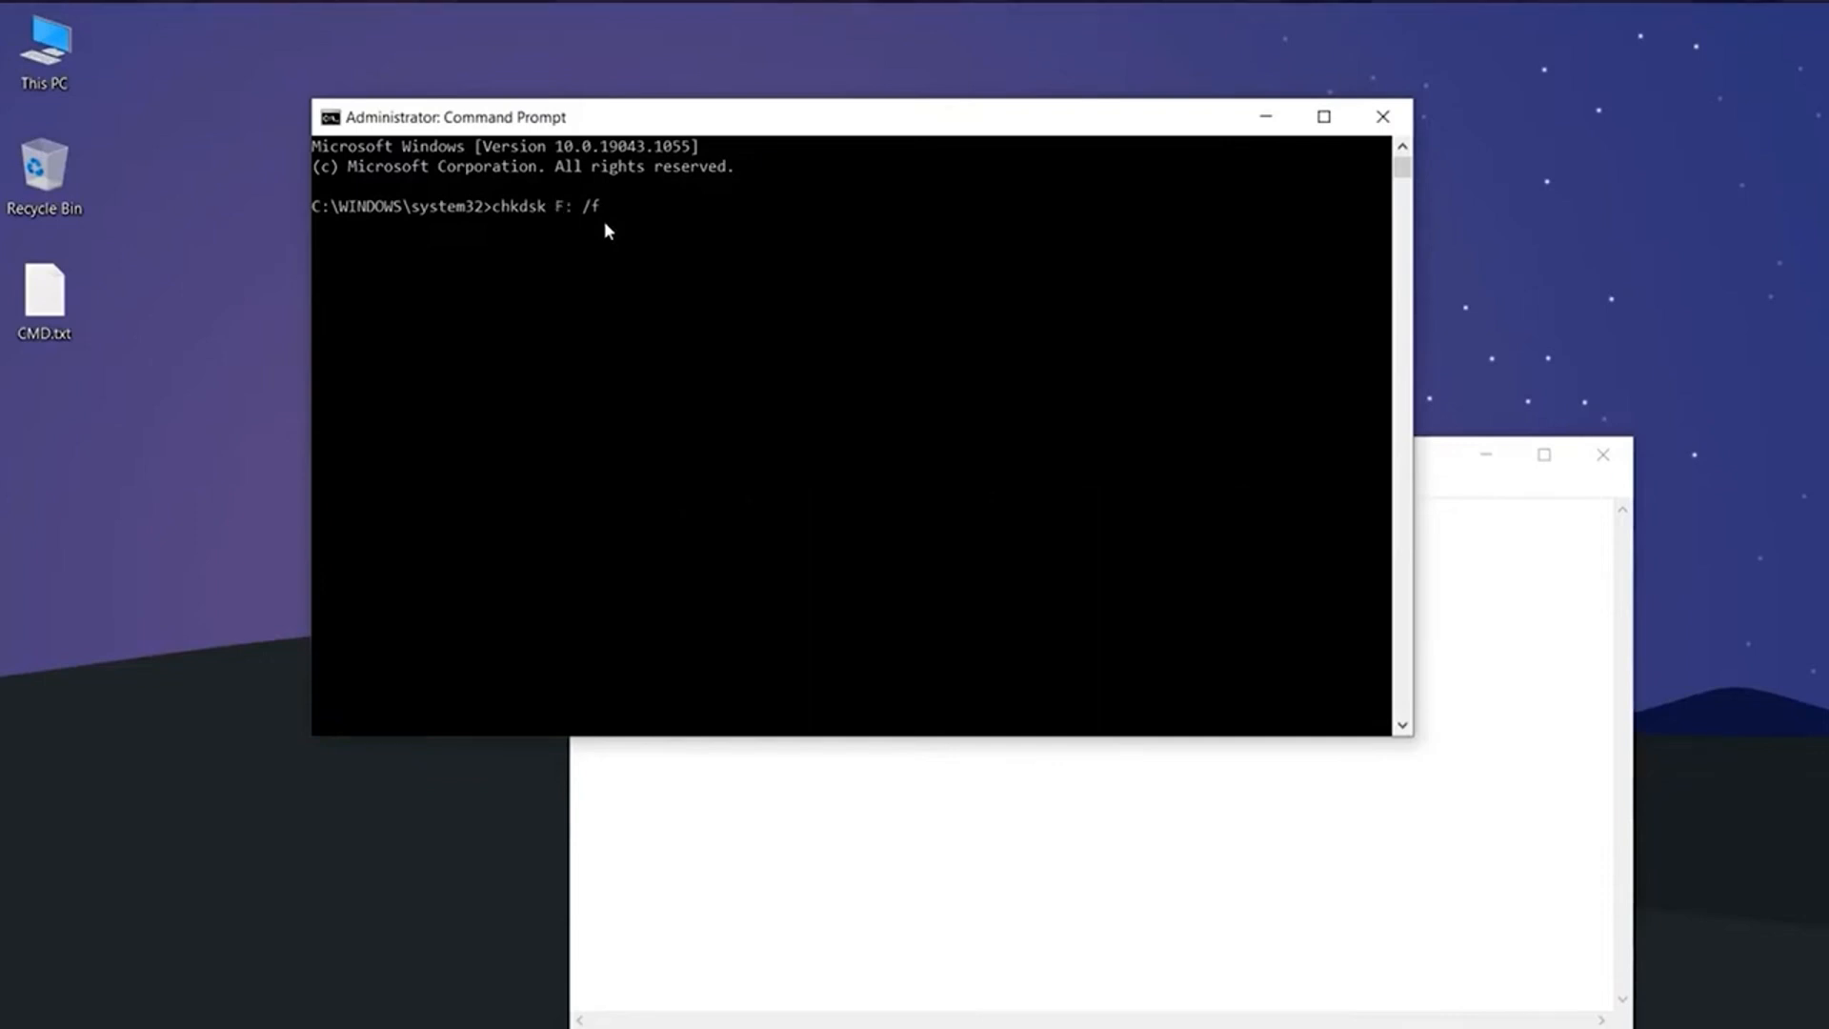
pyautogui.press('Enter')
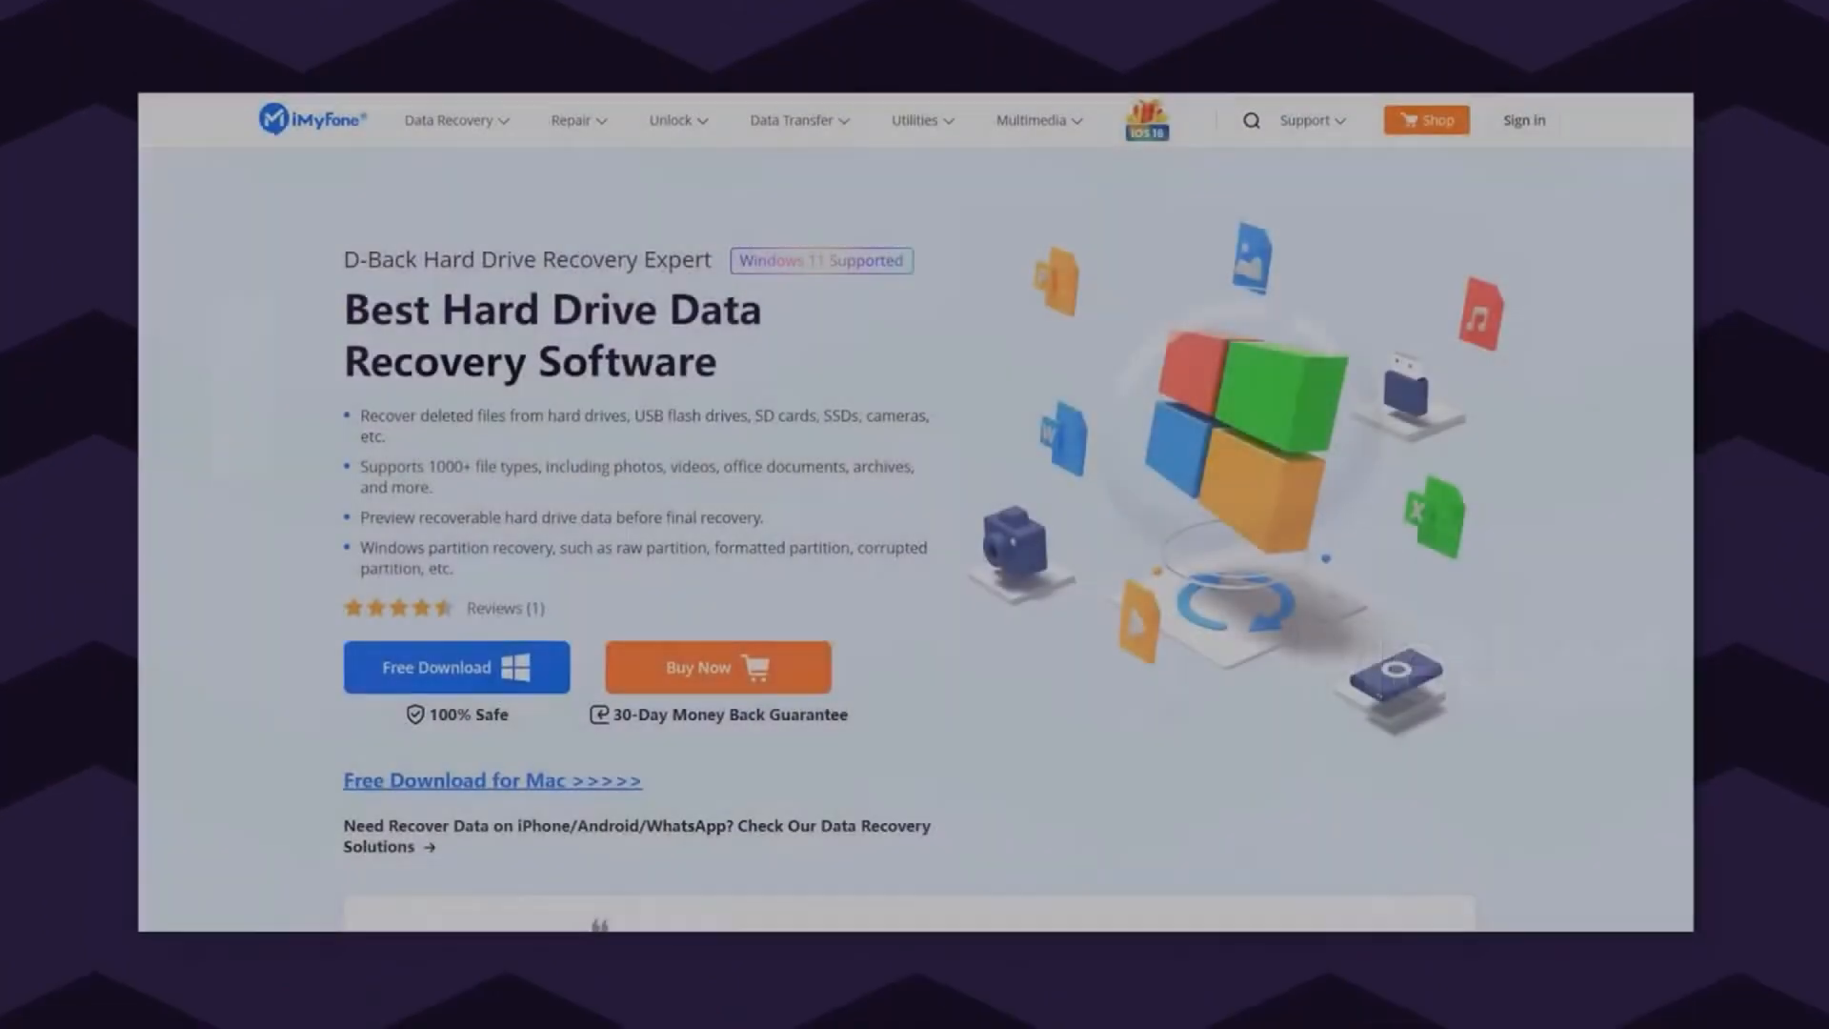
# Browse the D-Back product page features and start the Free Download of the Windows installer.
pyautogui.scroll(-3)
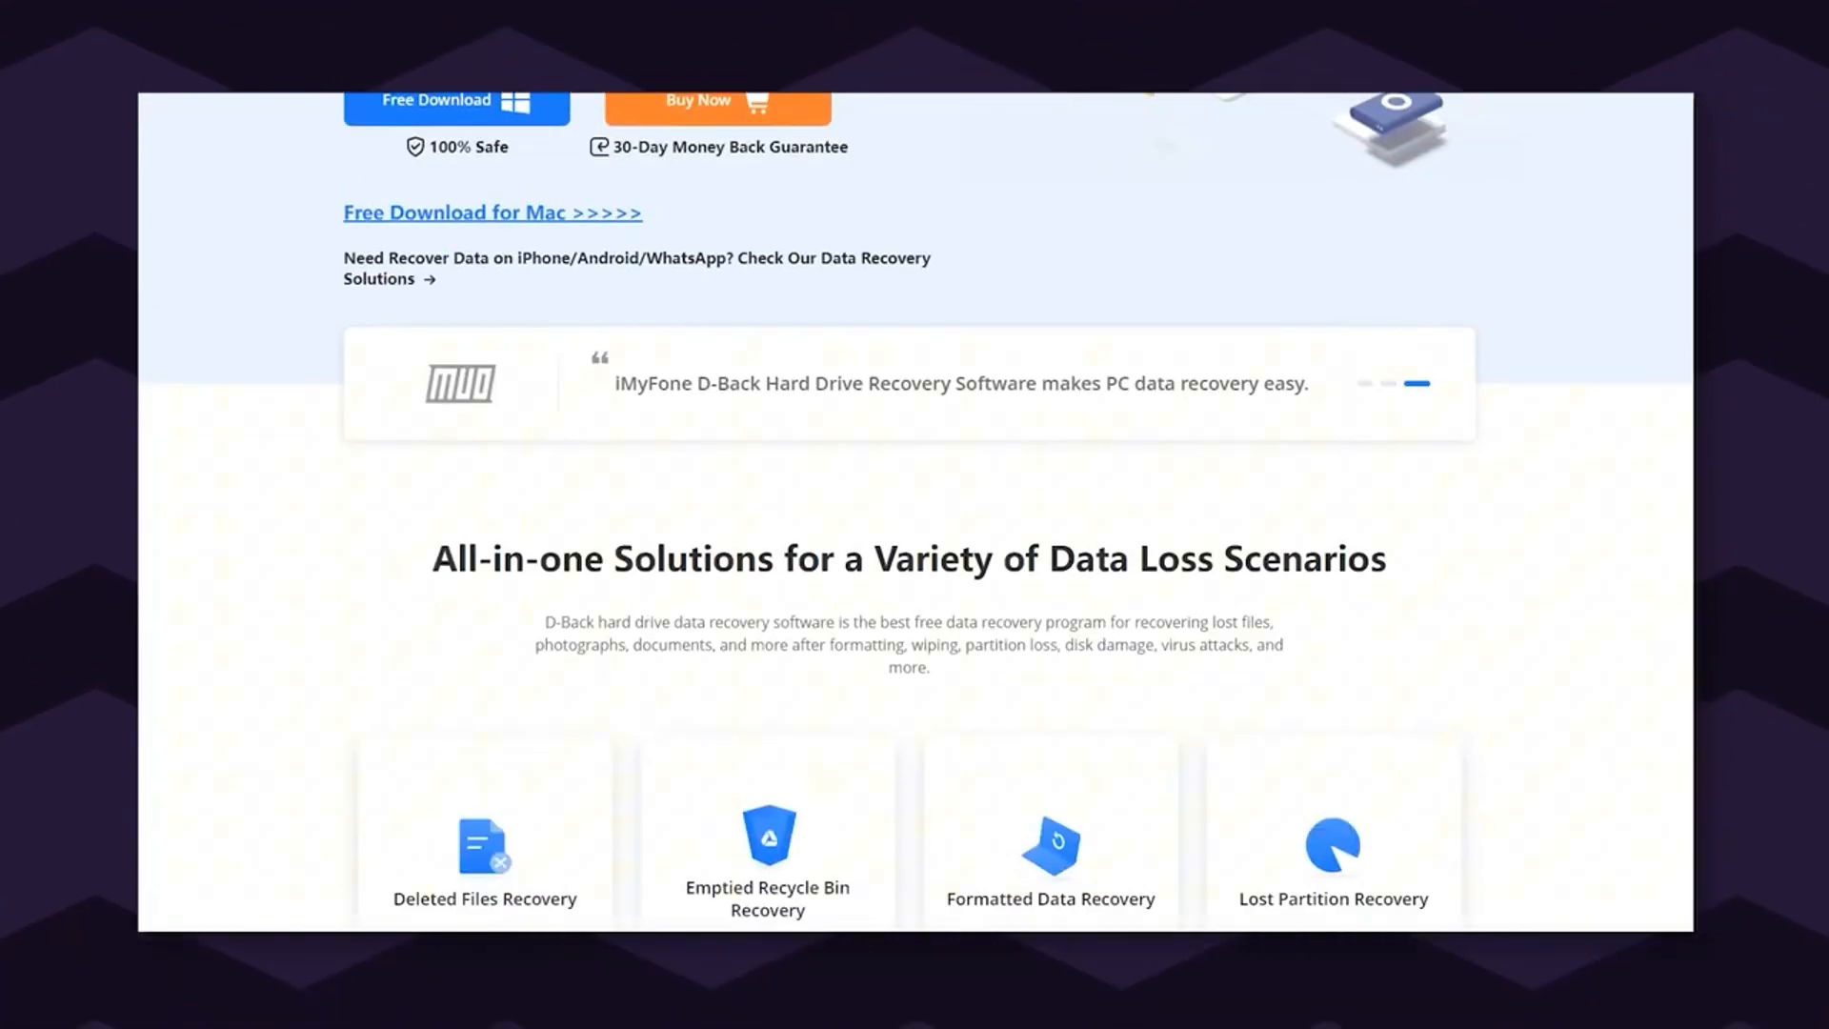
pyautogui.scroll(-3)
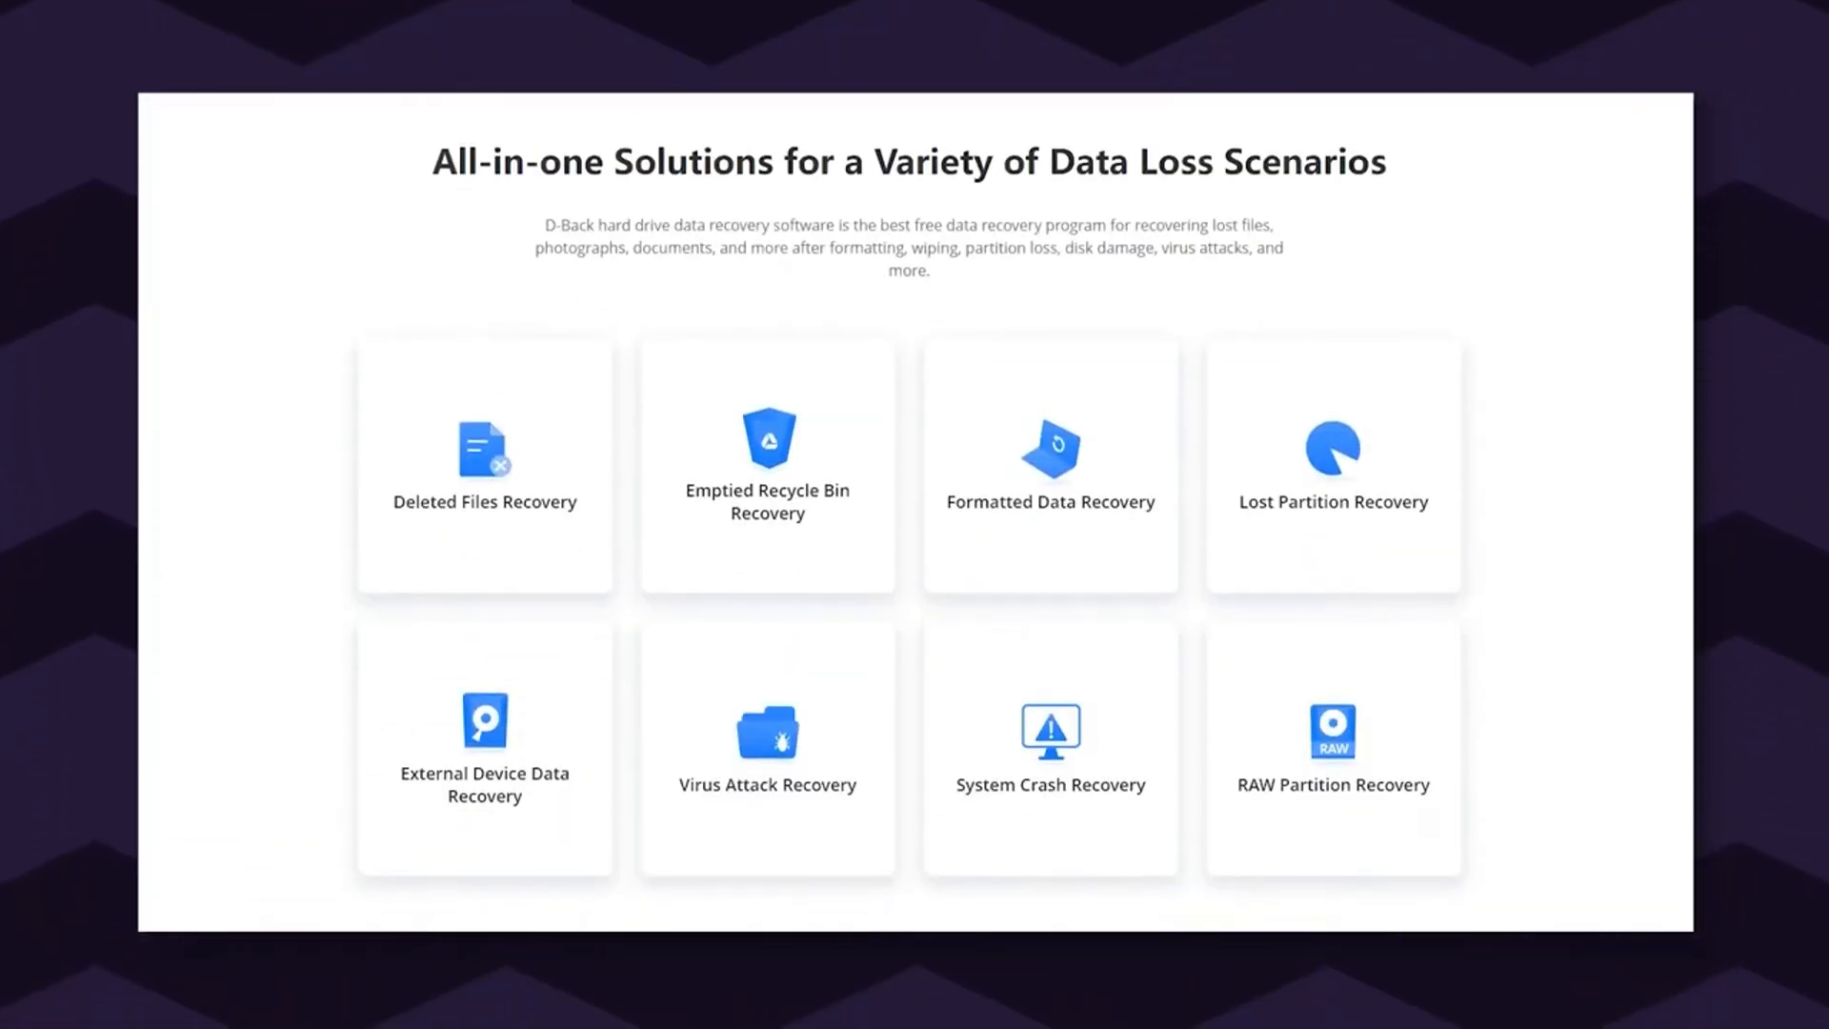
pyautogui.scroll(-3)
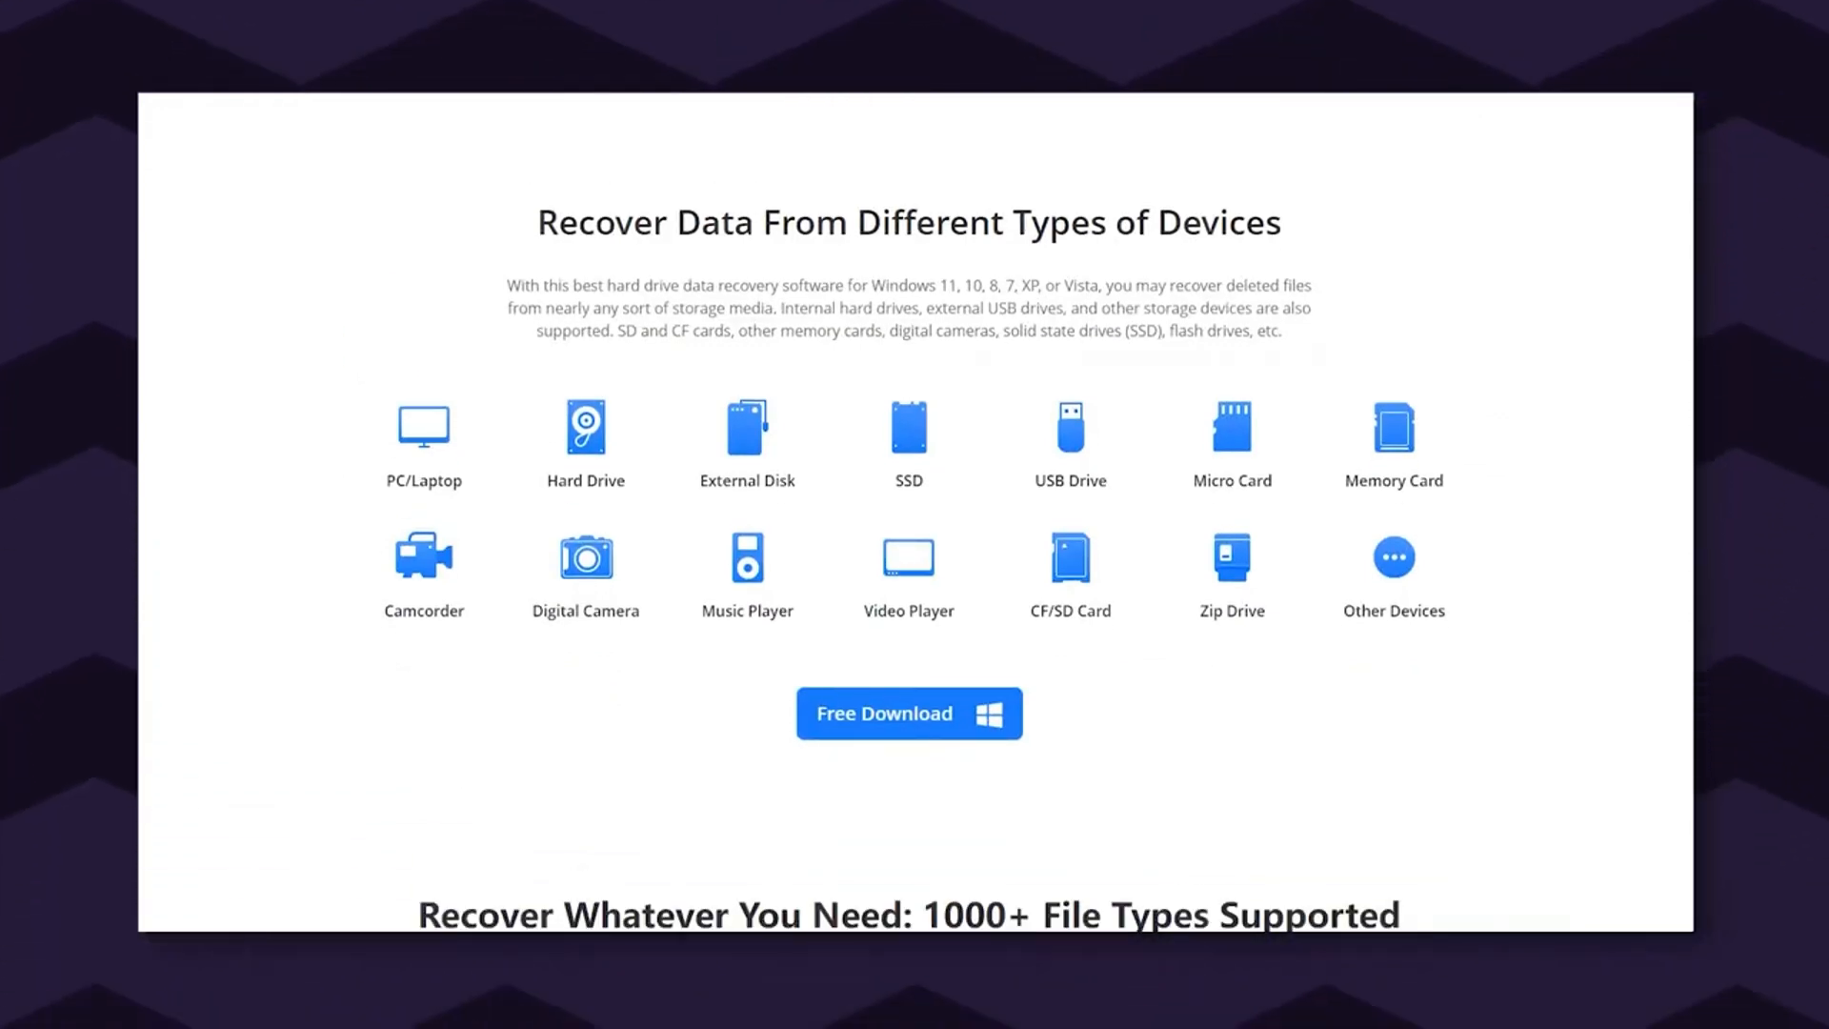
pyautogui.scroll(-3)
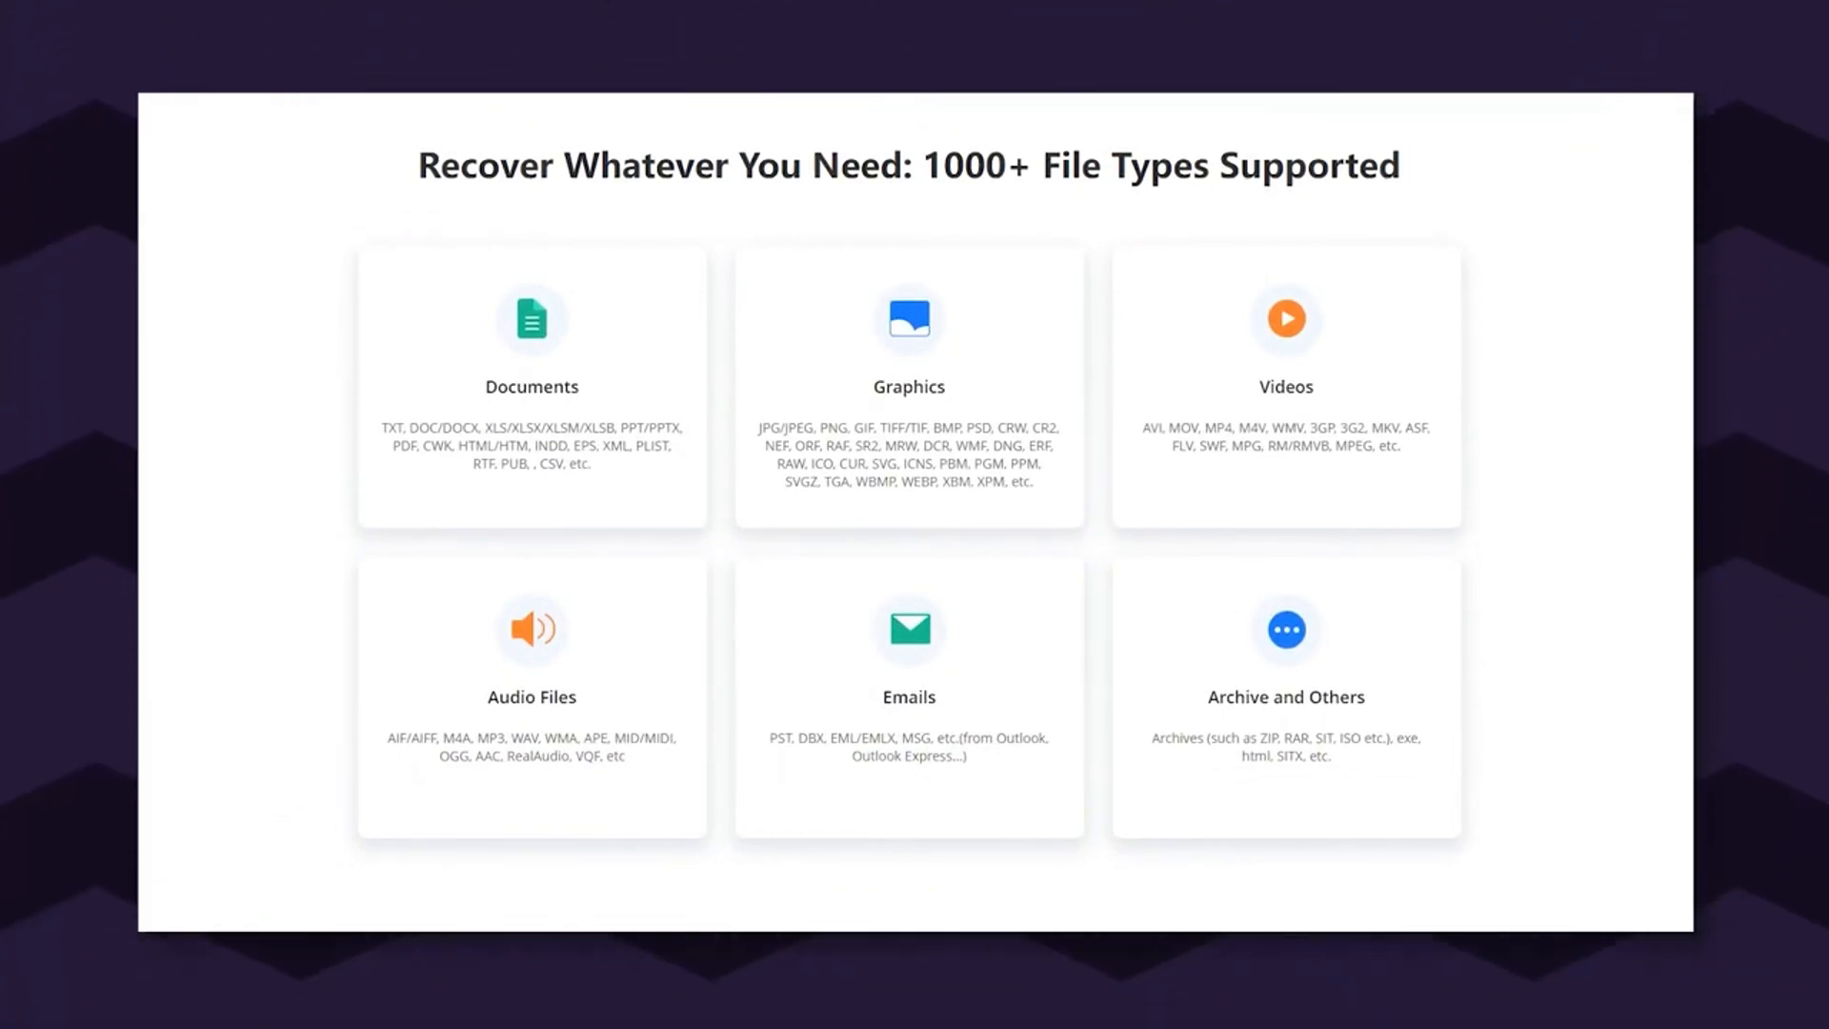
pyautogui.scroll(-3)
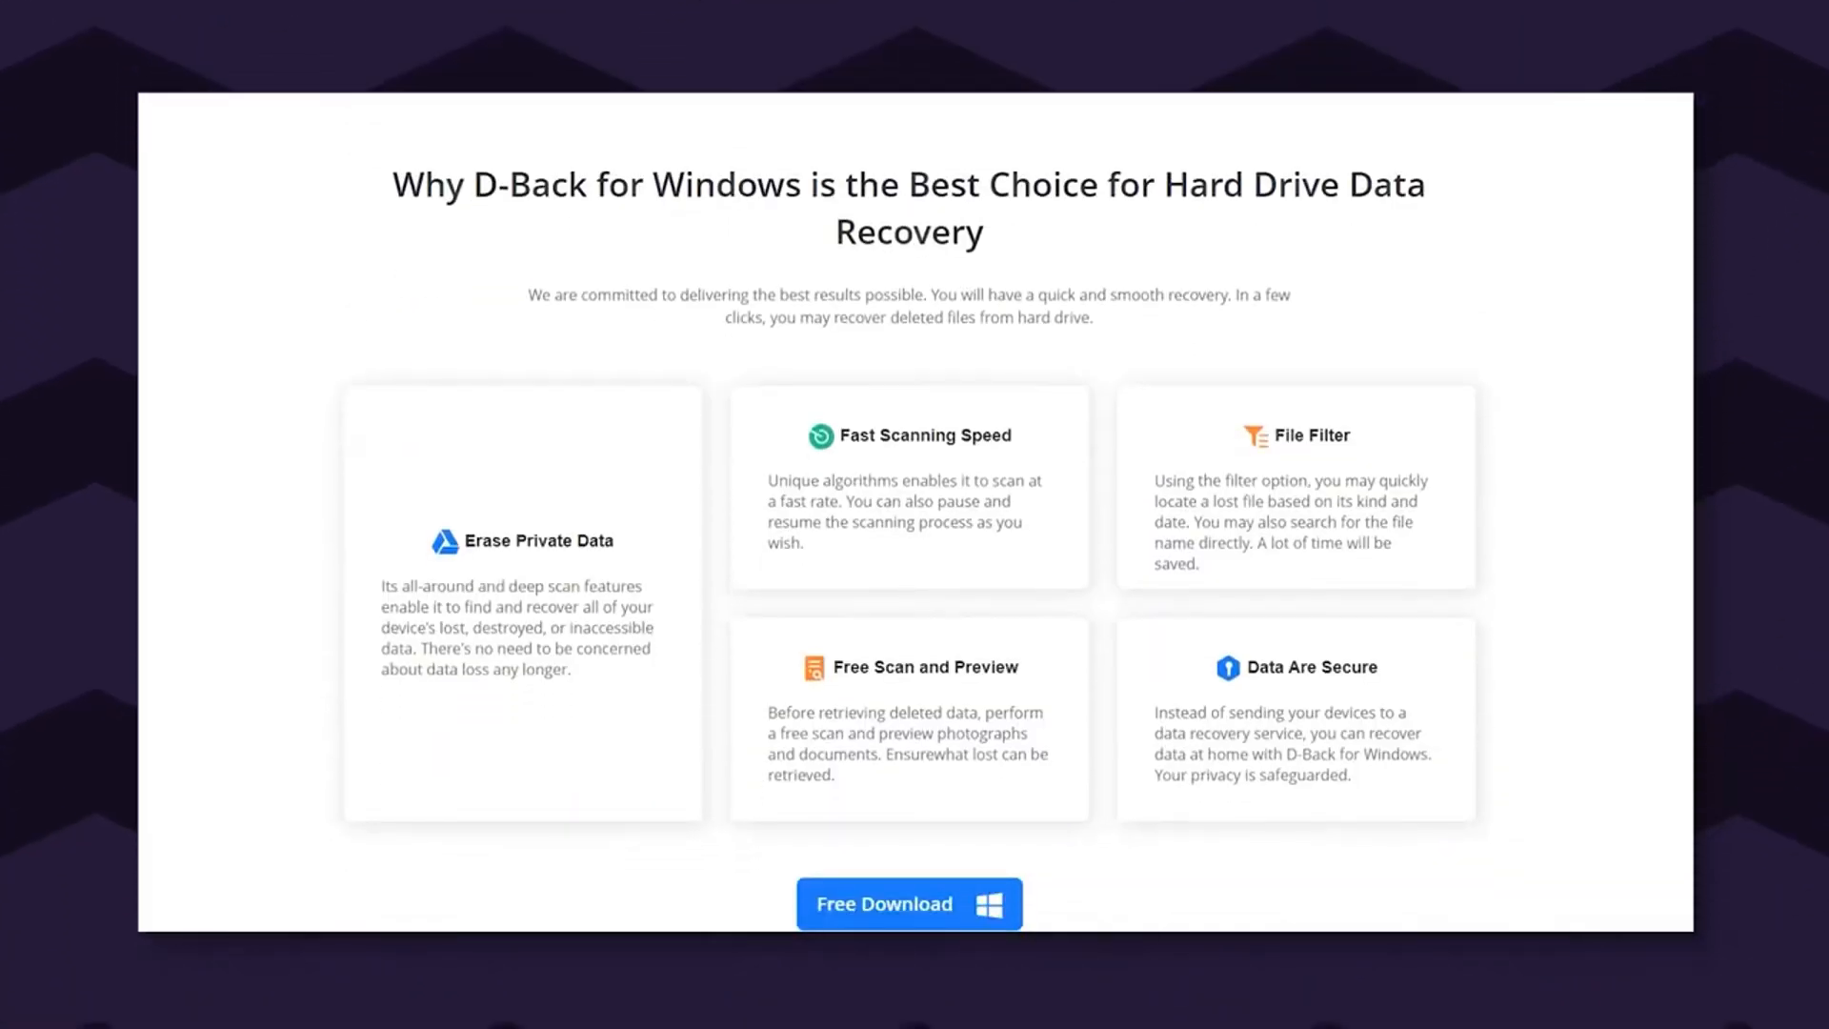
pyautogui.click(909, 903)
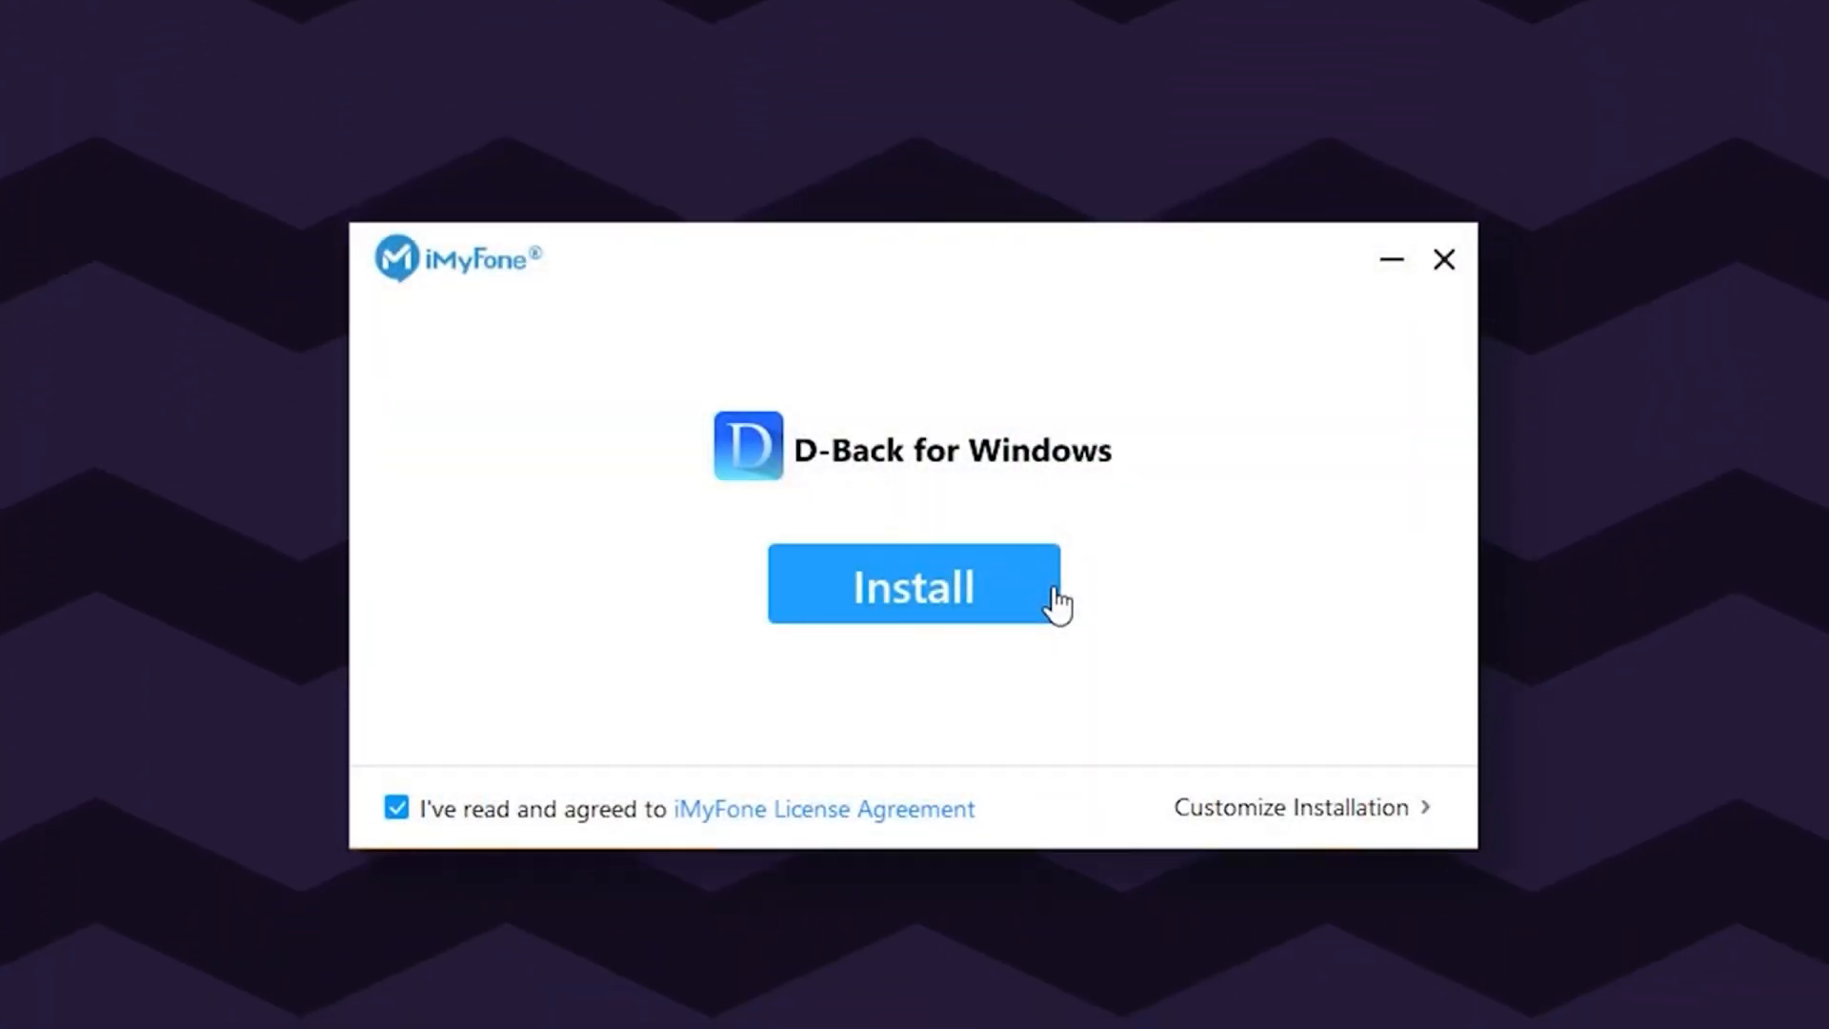
# Install D-Back for Windows and start it once installation finishes.
pyautogui.click(915, 587)
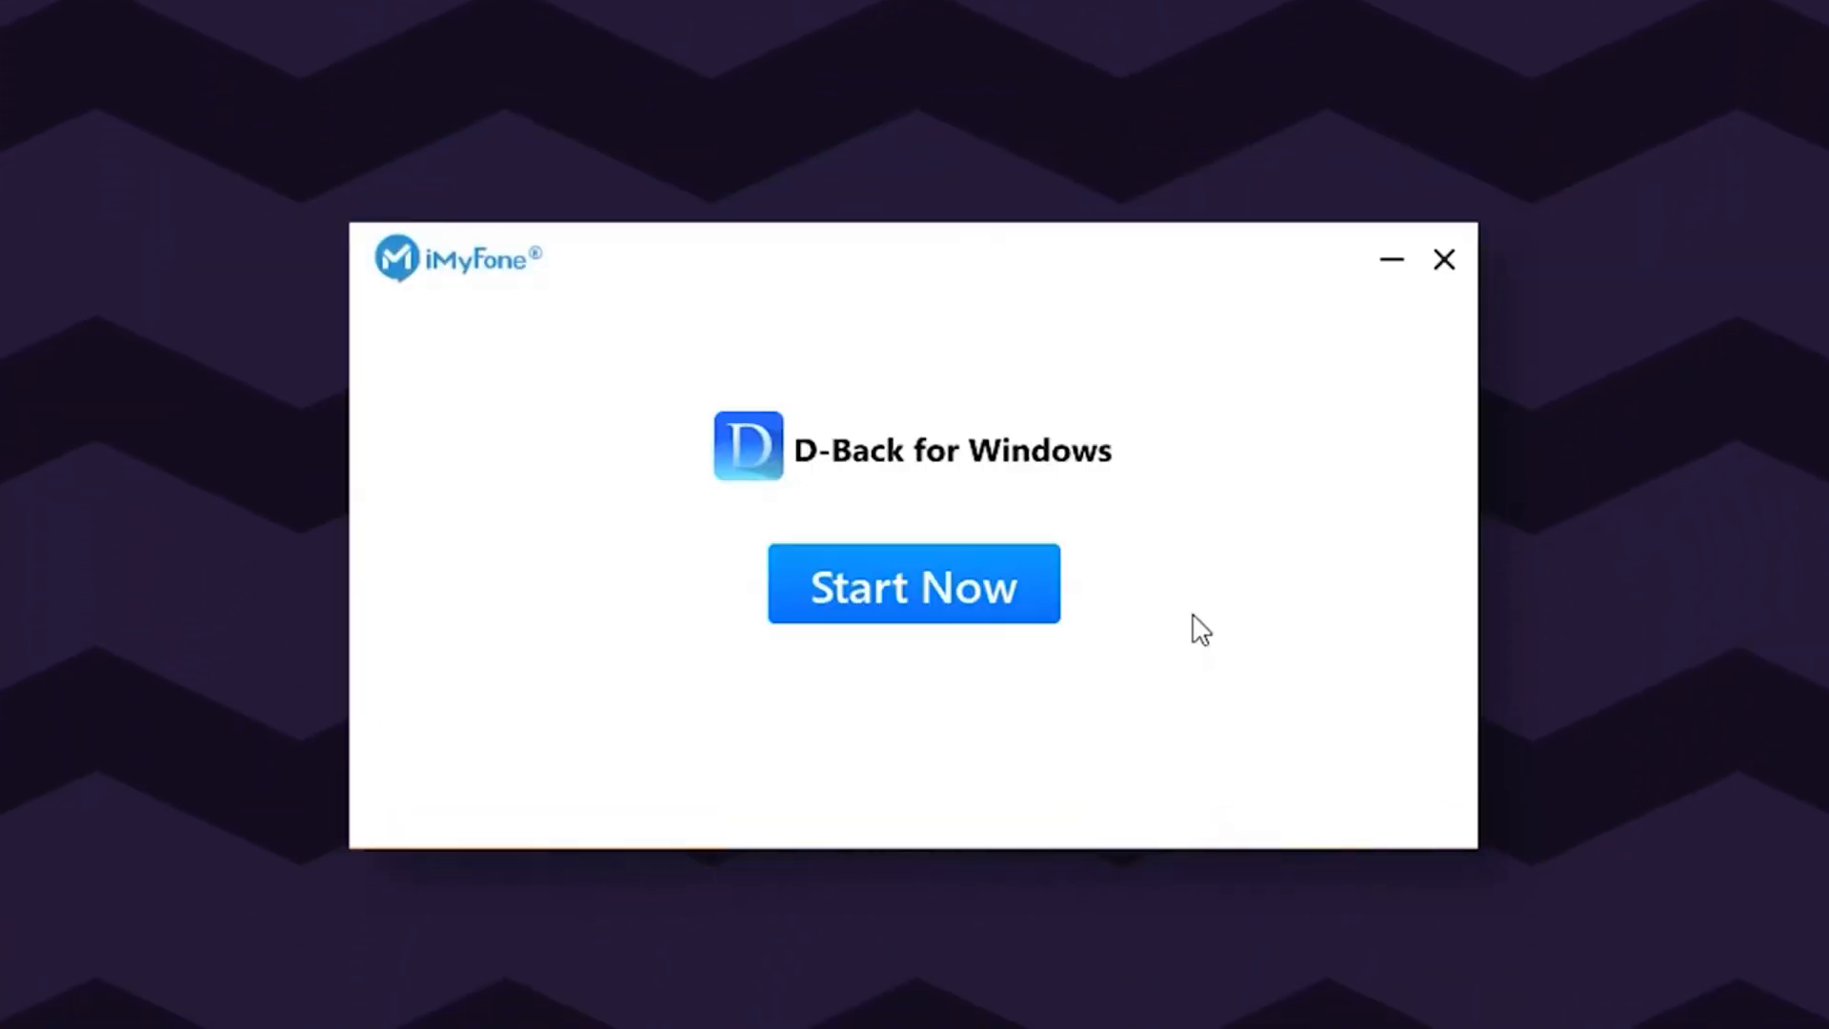
pyautogui.click(914, 585)
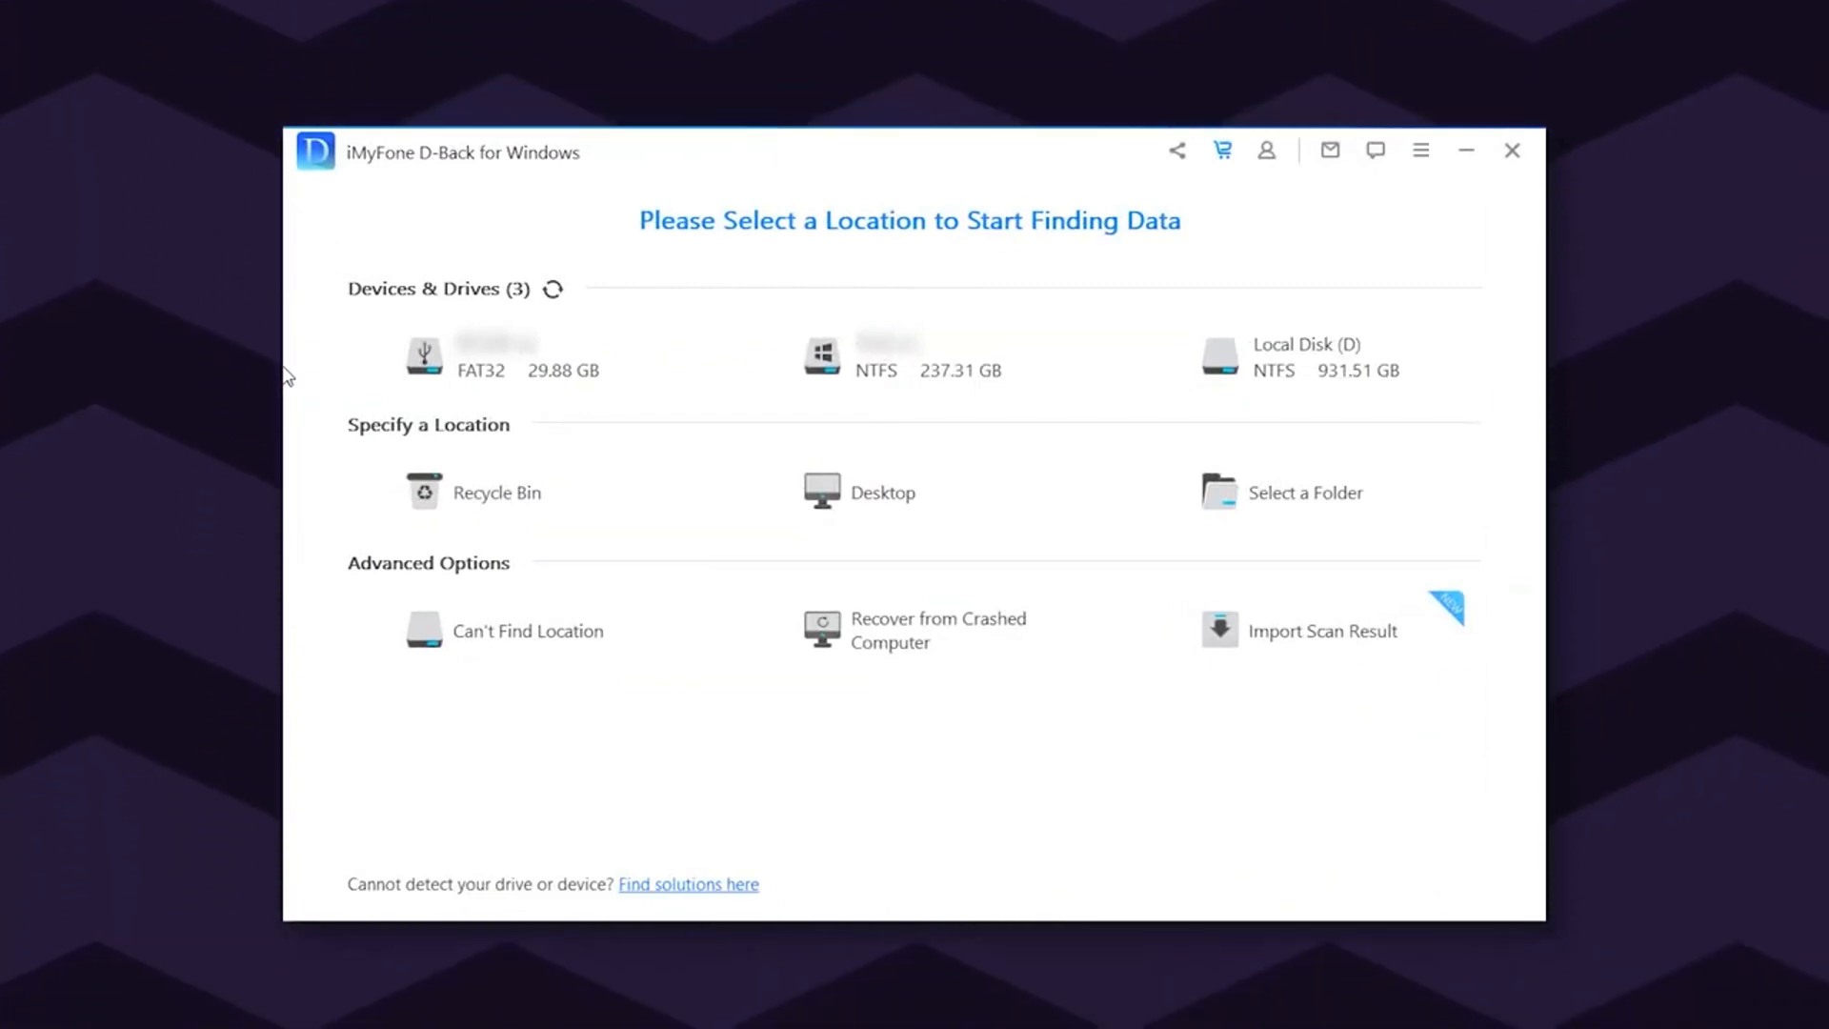
pyautogui.moveTo(560, 341)
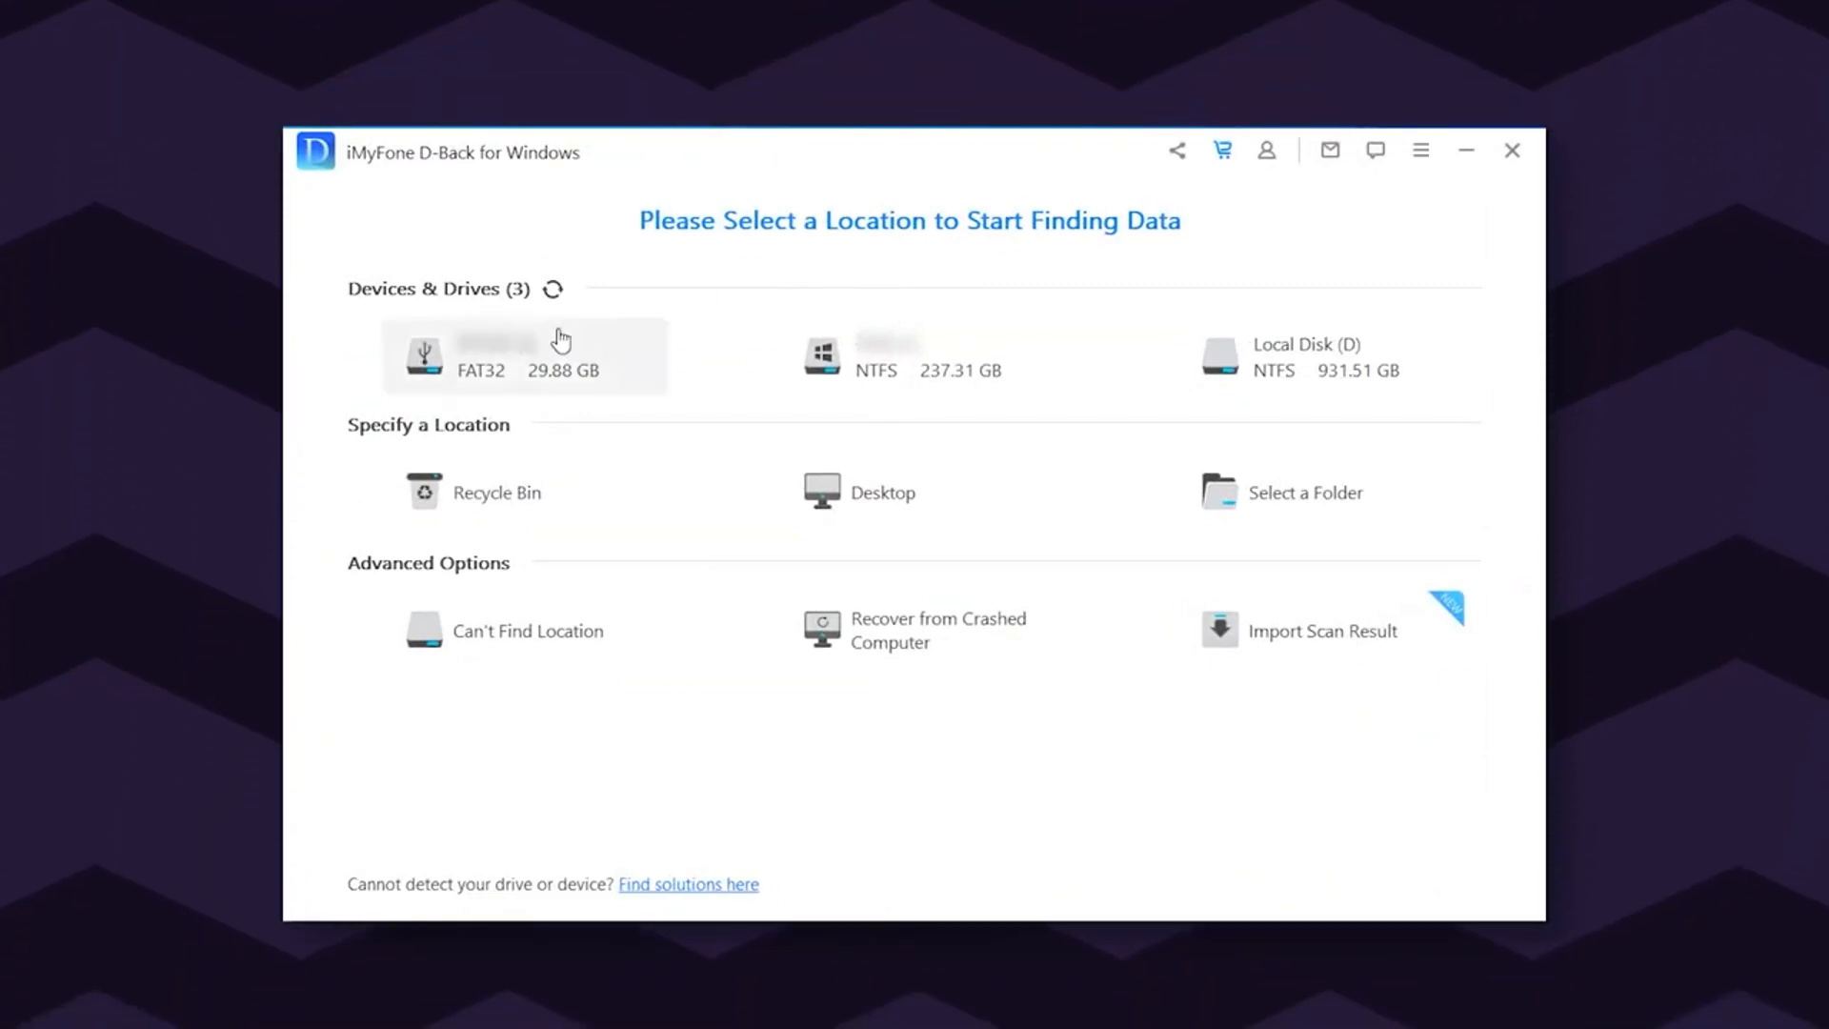
# Begin scanning the 29.88 GB FAT32 card under Devices & Drives for deleted files.
pyautogui.click(526, 355)
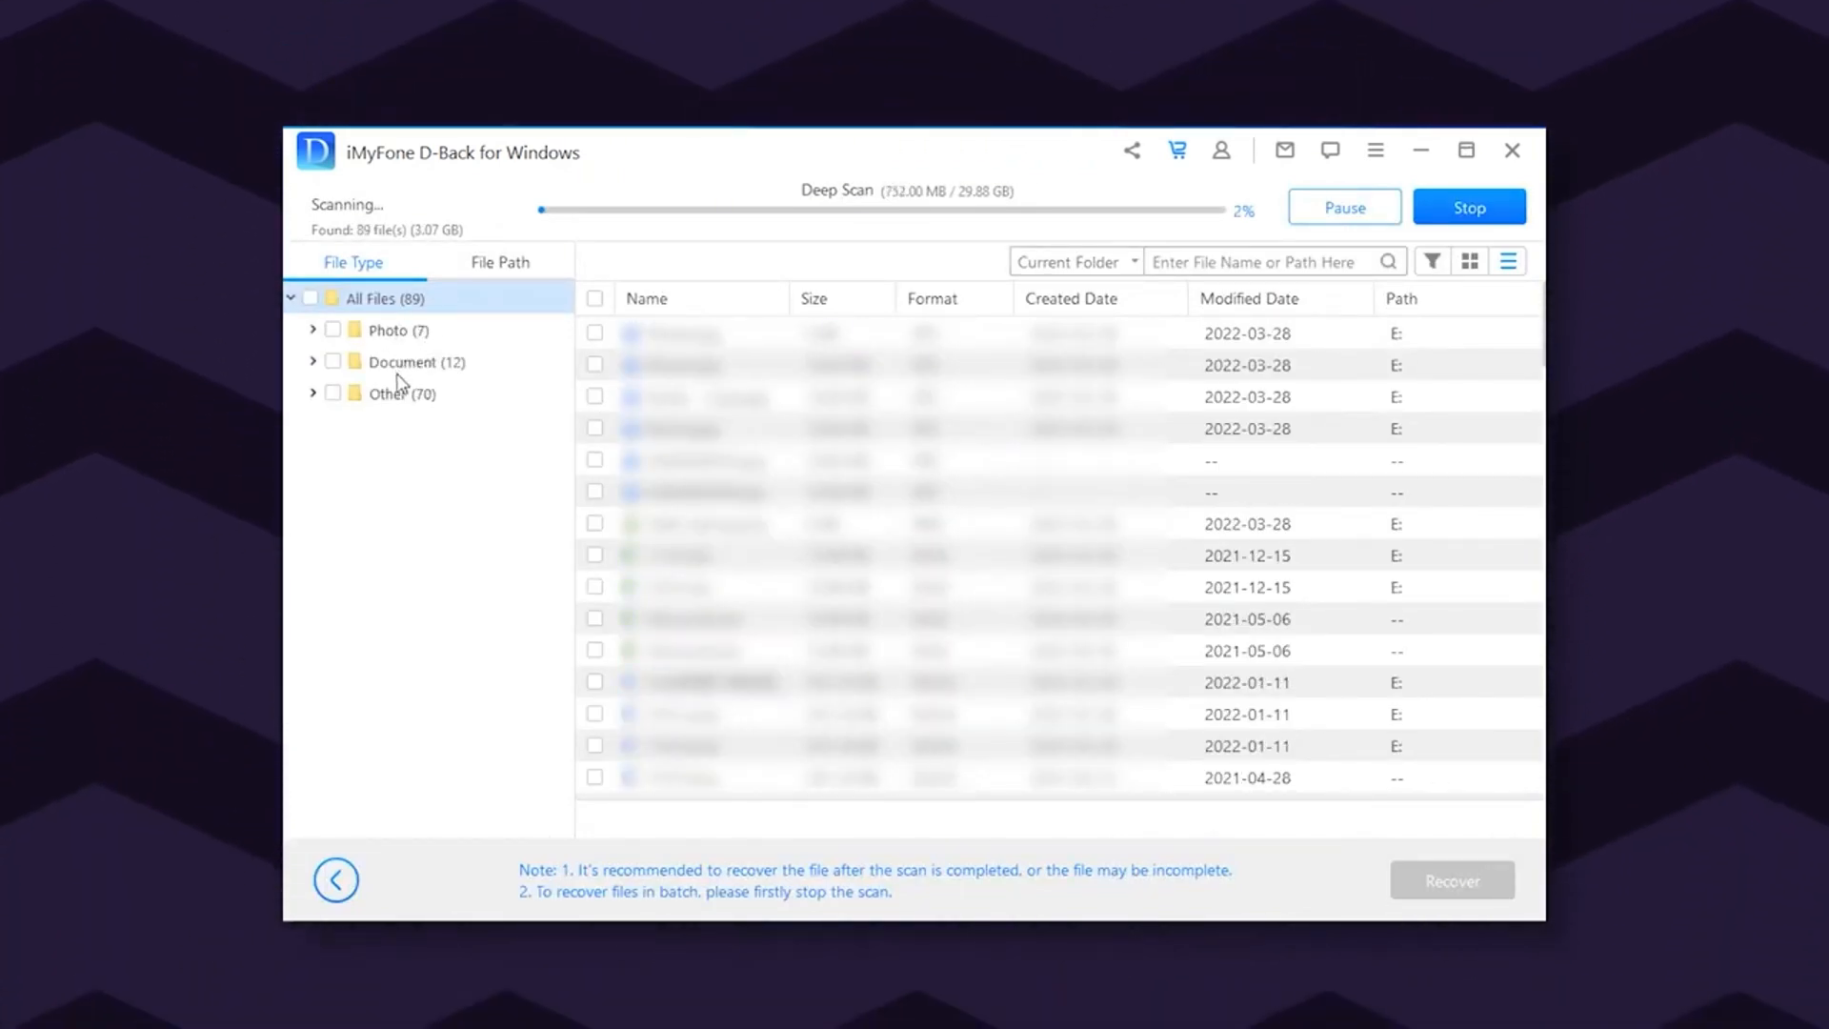
pyautogui.moveTo(1433, 246)
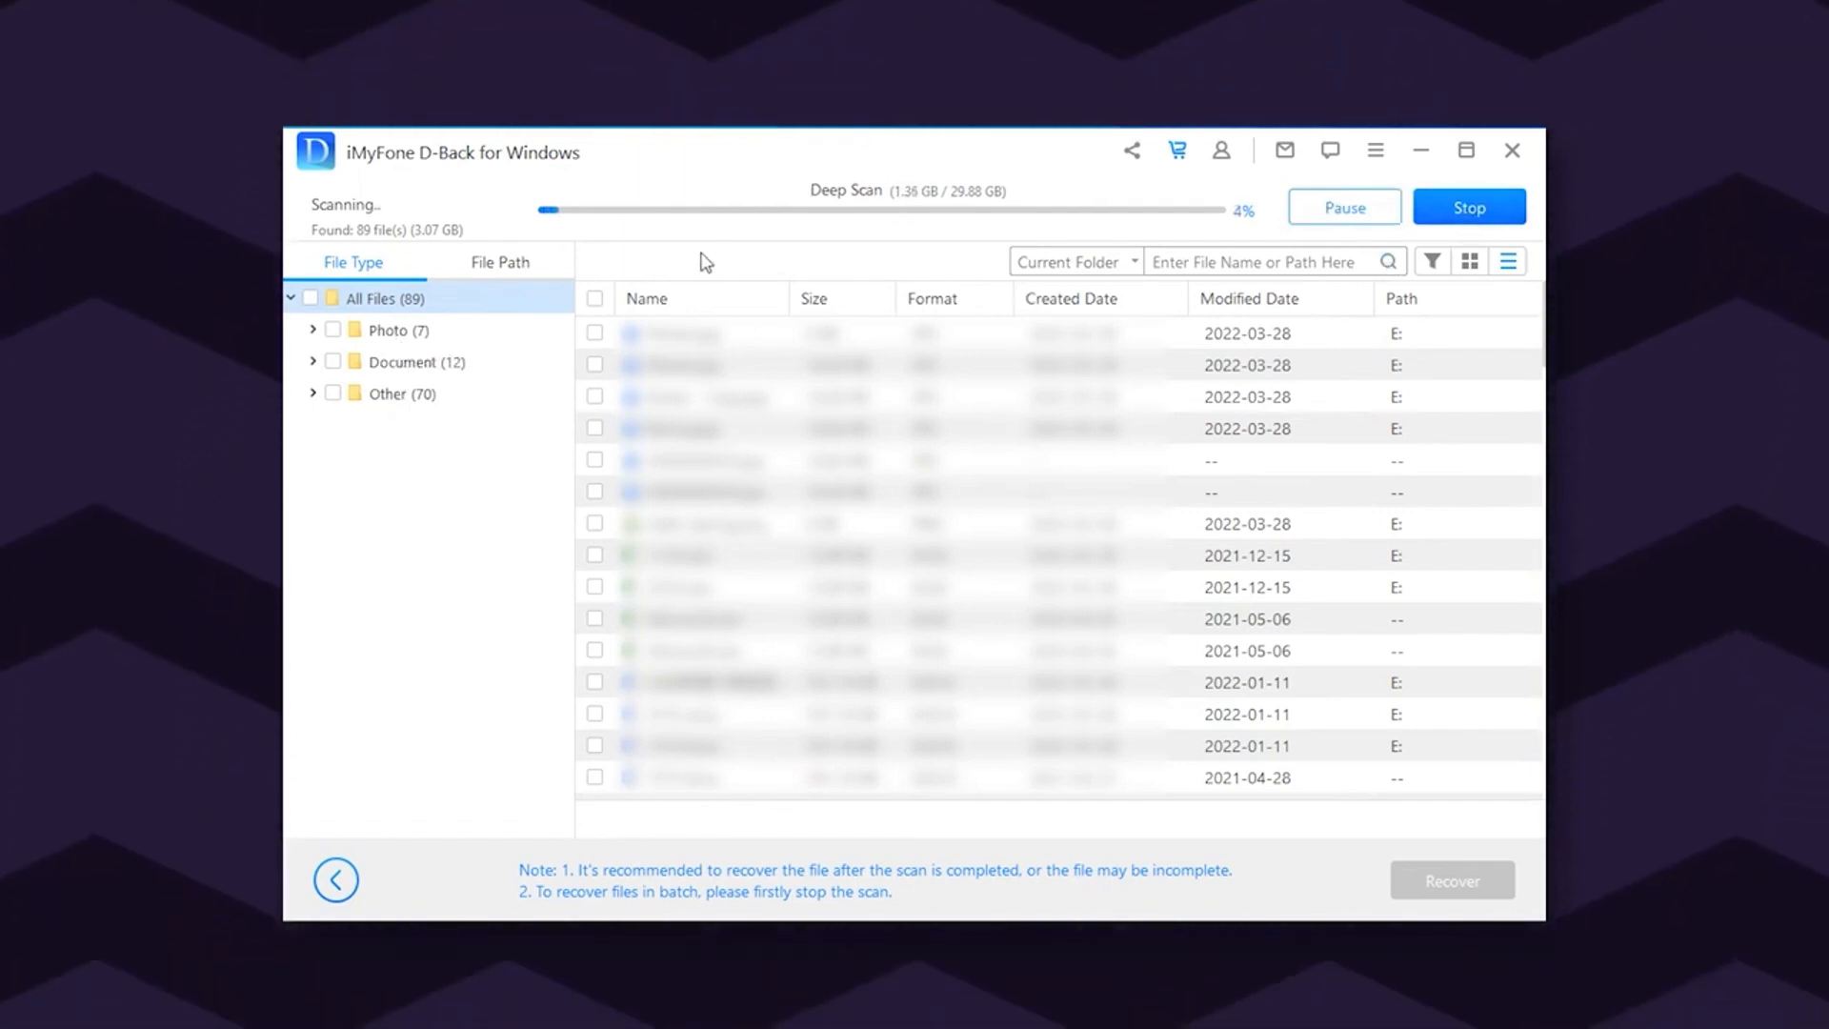
# Pause the deep scan at 5% with 89 files found.
pyautogui.click(1345, 206)
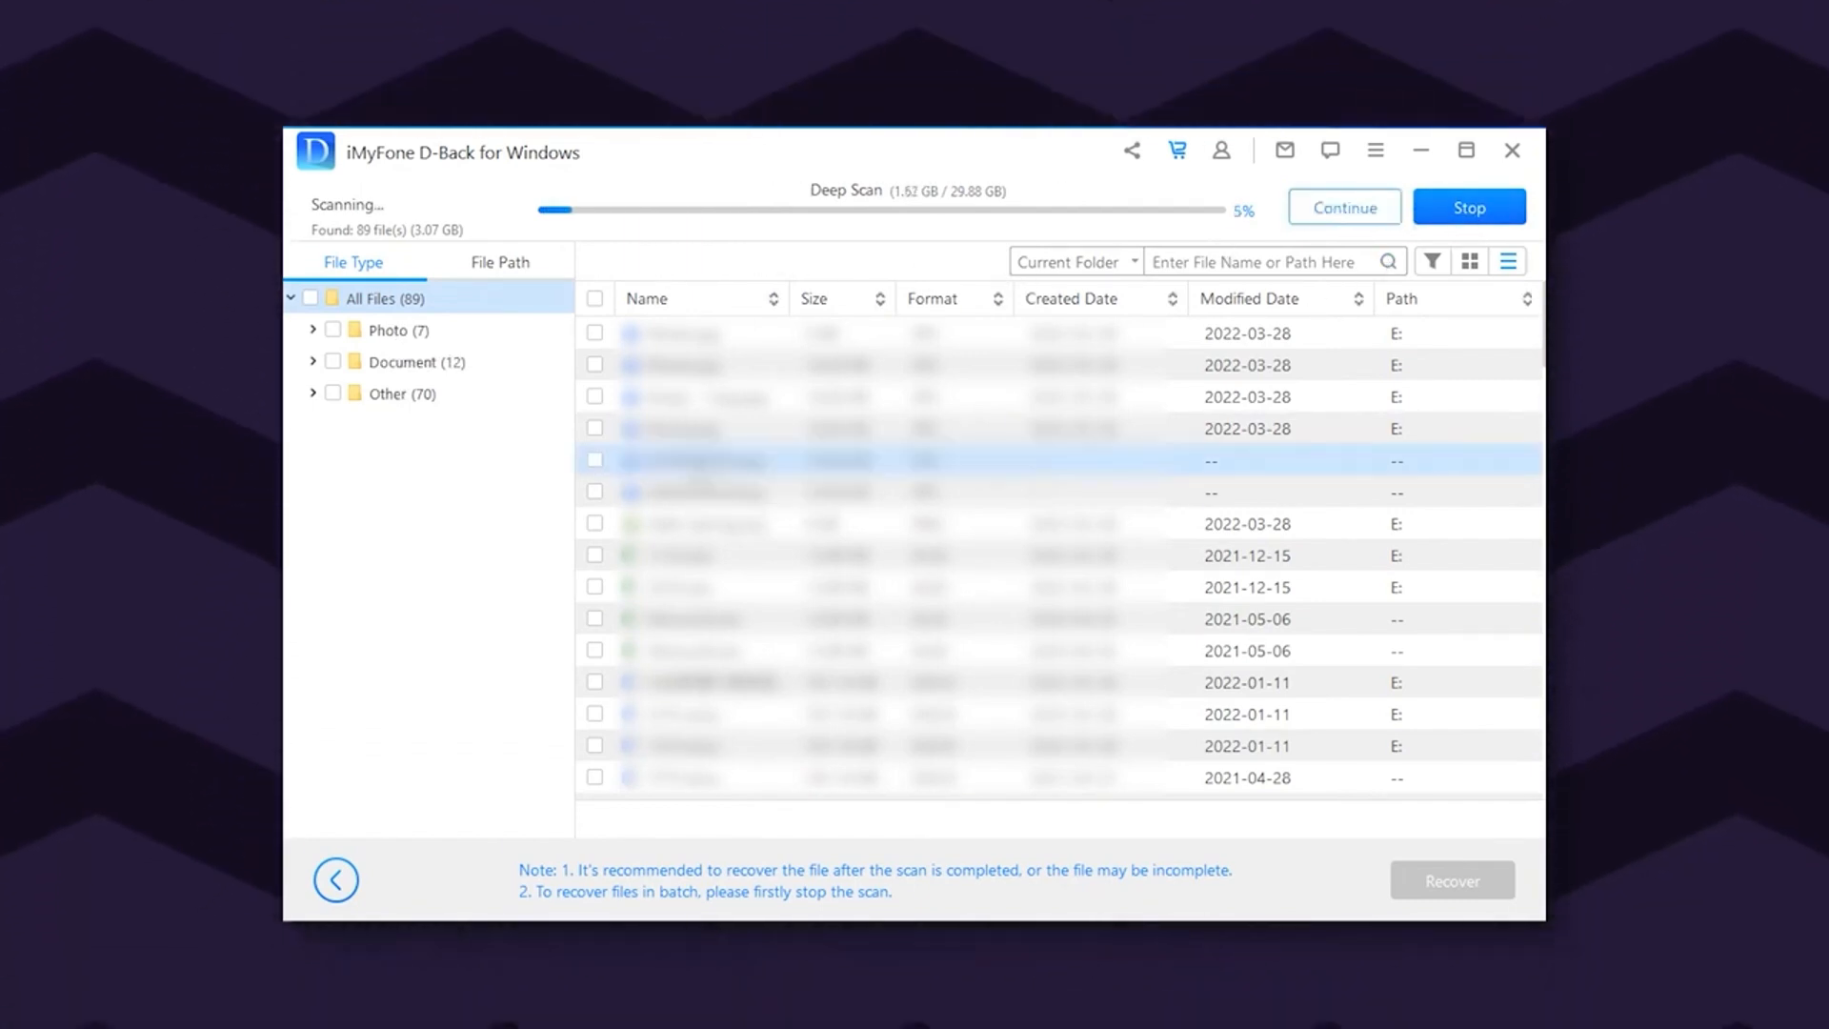
# Preview photo 0000000025.jpg, recover it and confirm the save location.
pyautogui.doubleClick(697, 461)
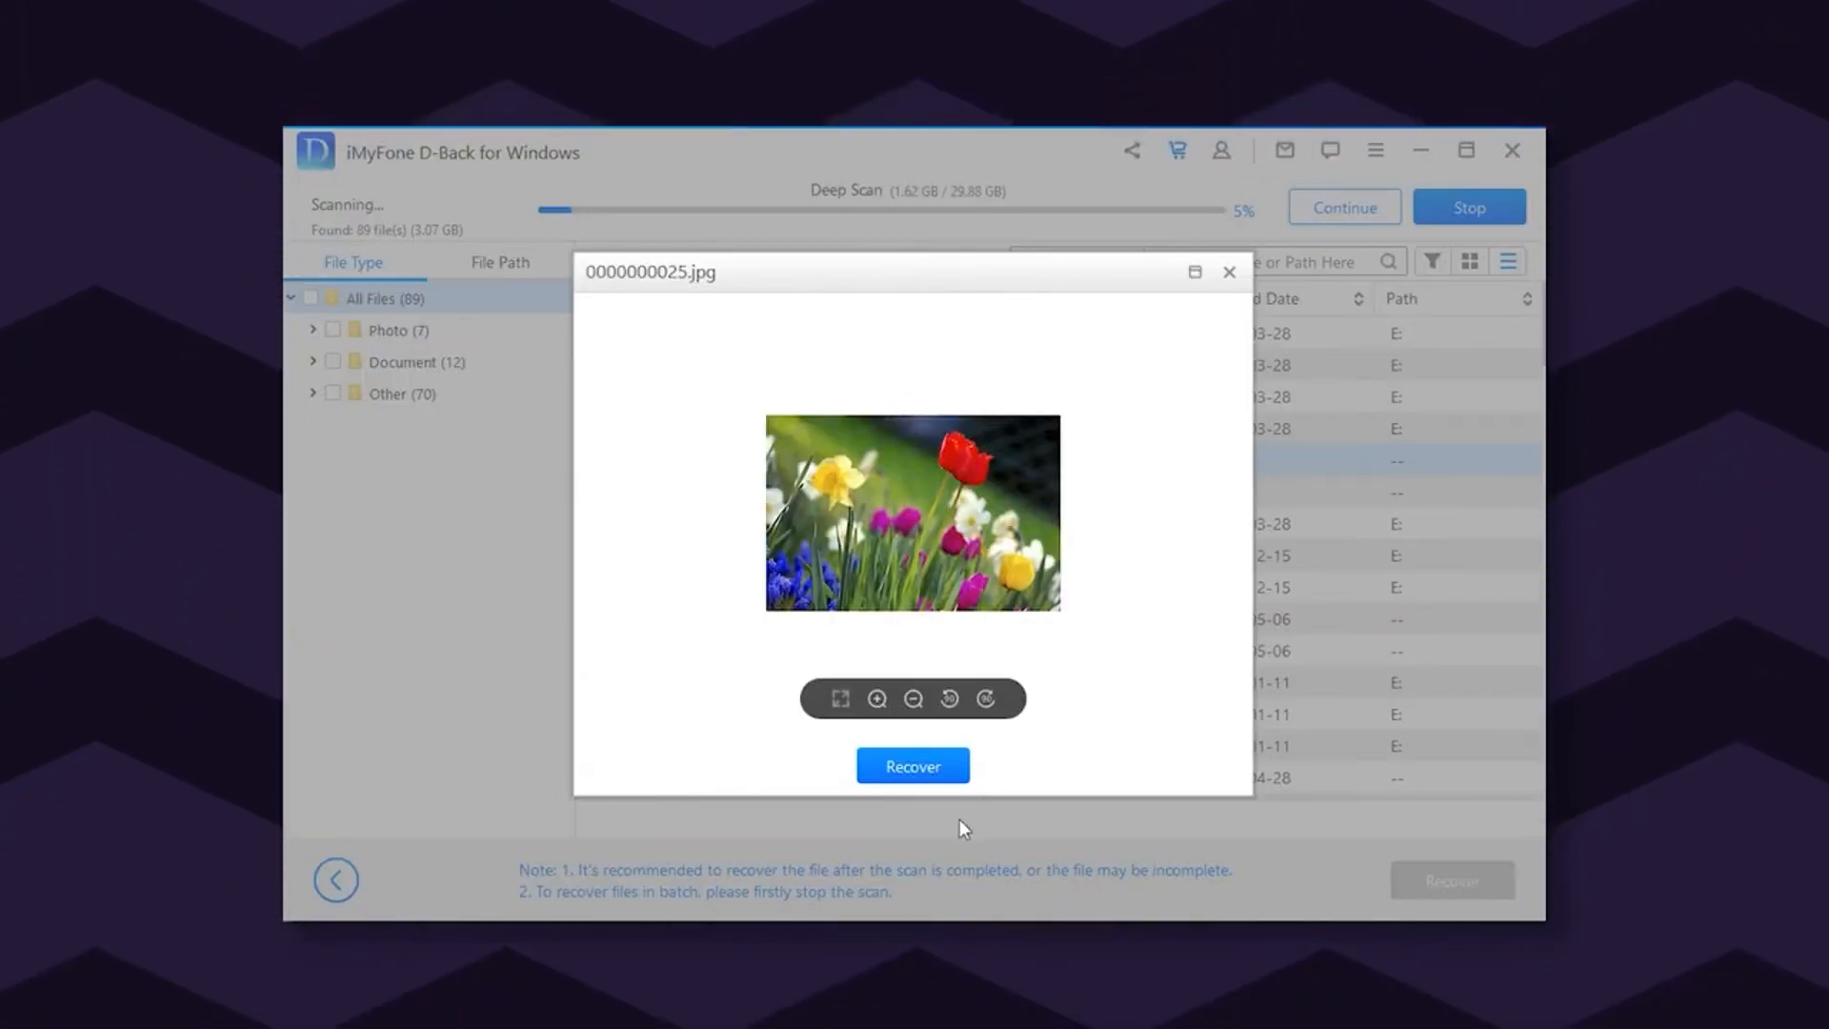
pyautogui.click(912, 766)
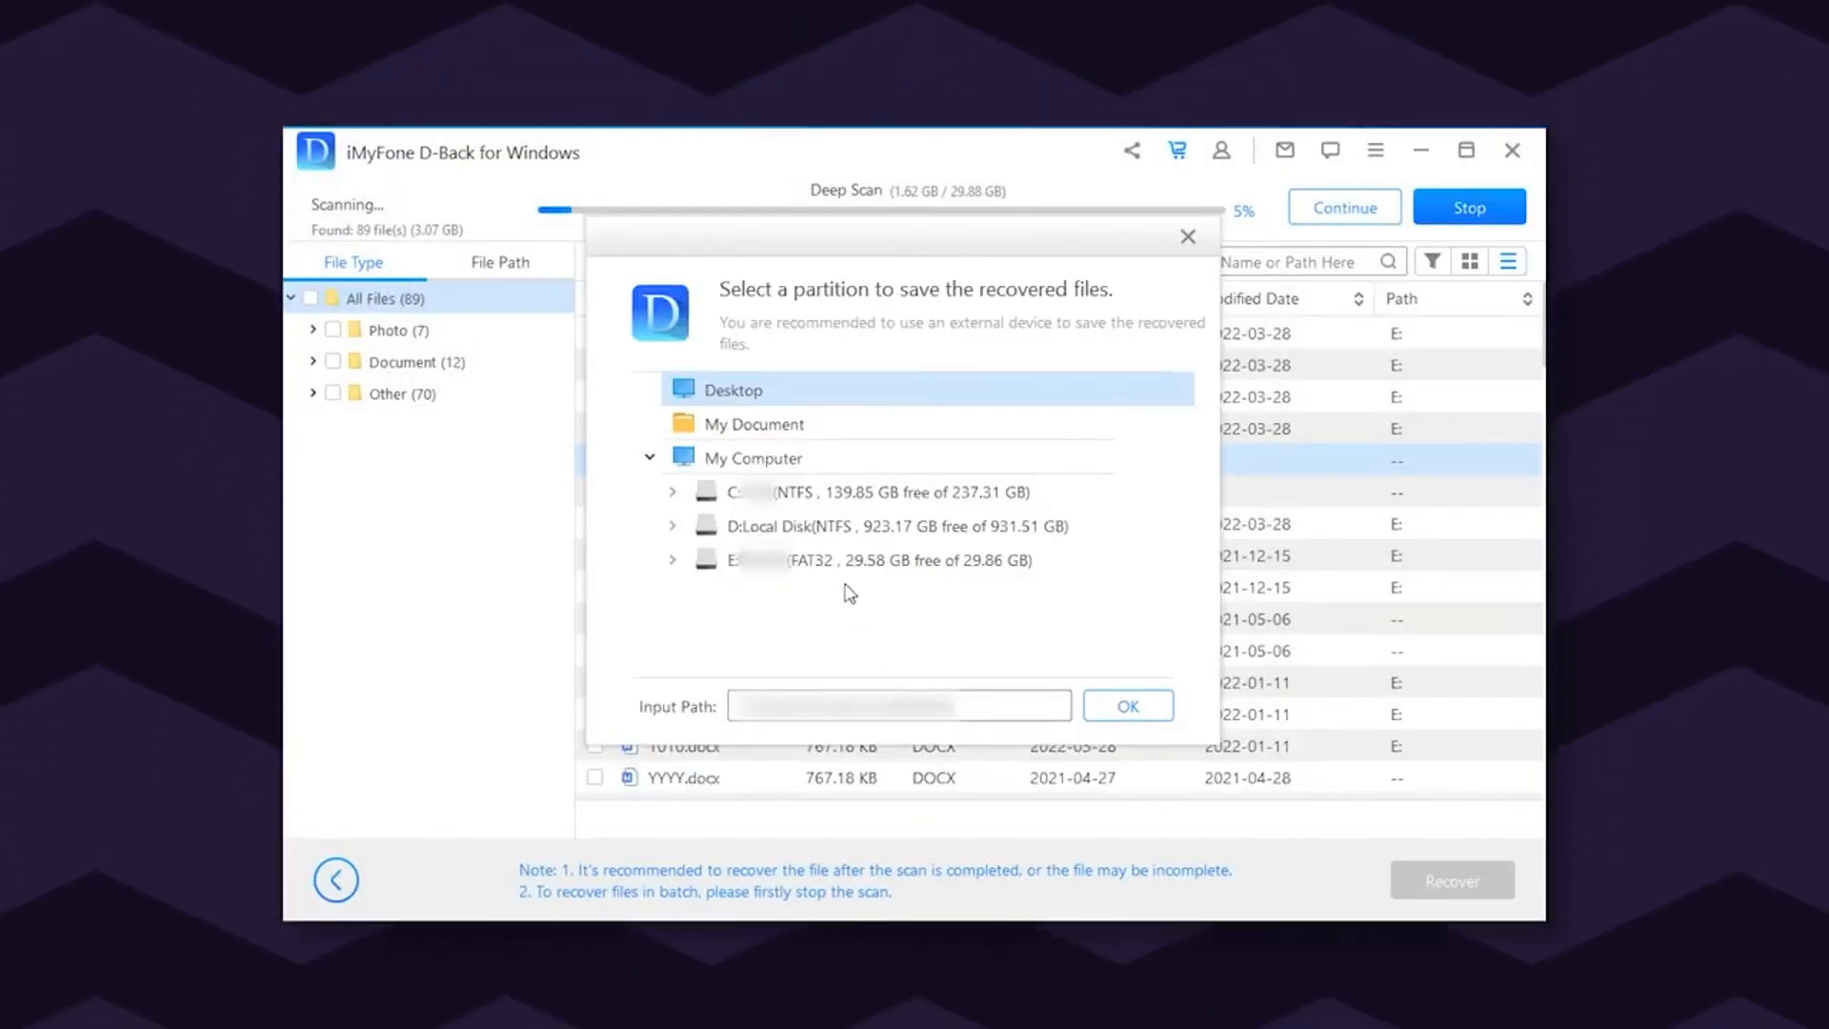
pyautogui.click(1128, 704)
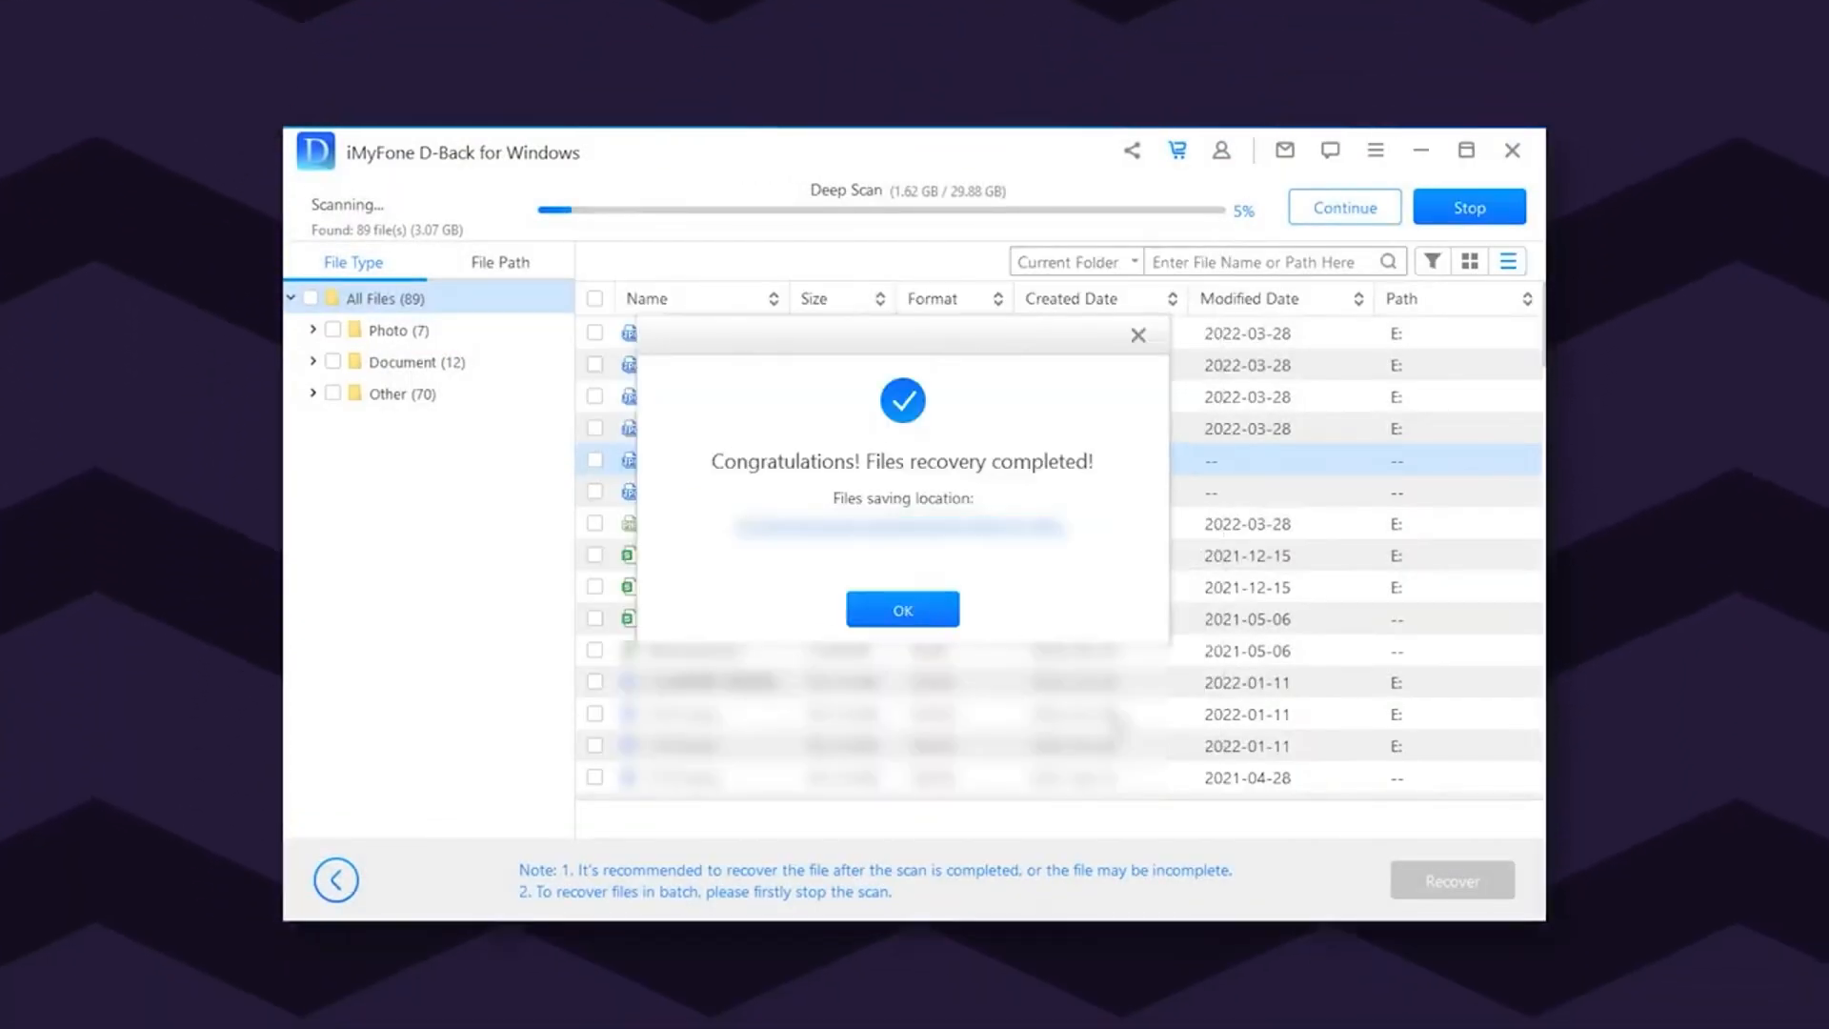